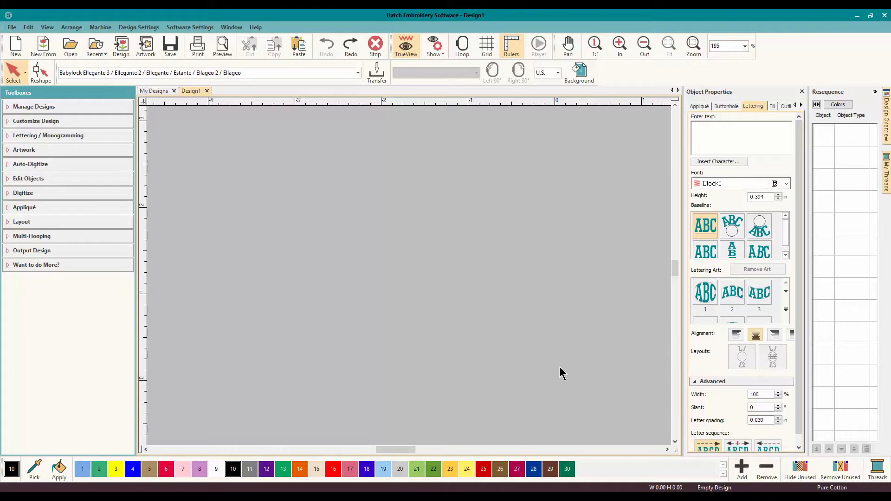
mouse_move(300, 239)
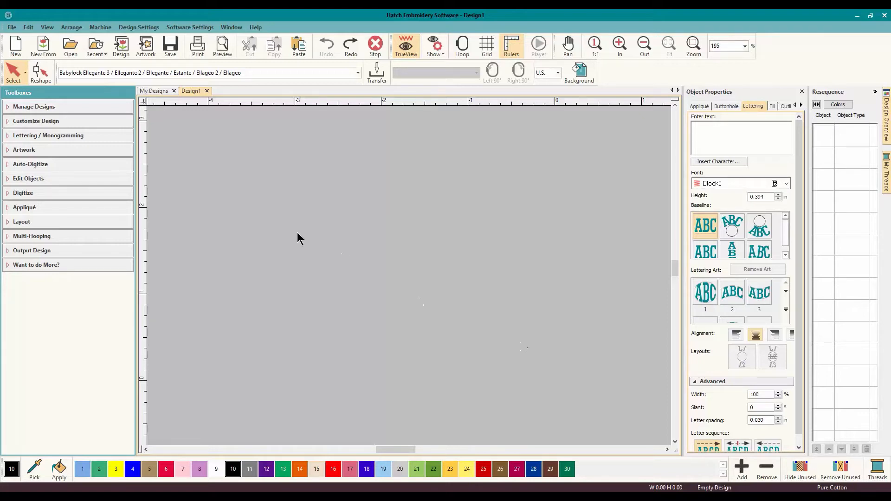
mouse_move(60, 142)
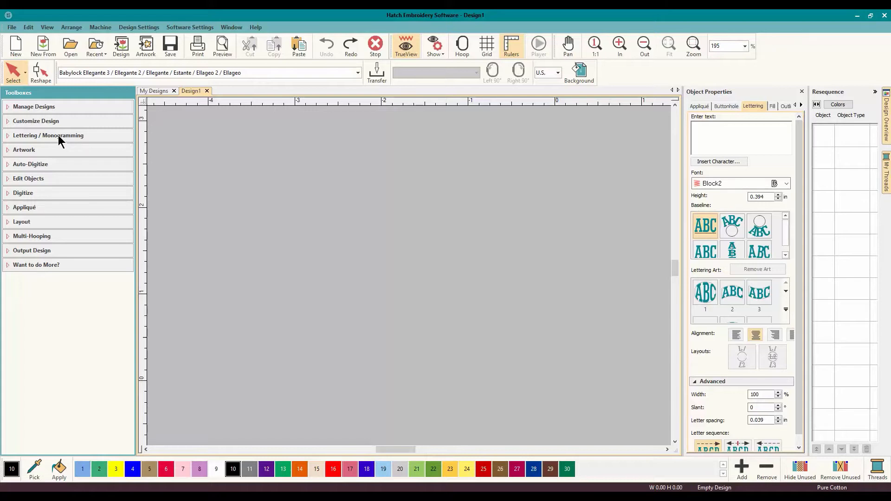
Step: Expand the Lettering / Monogramming toolbox on the empty design
click(48, 135)
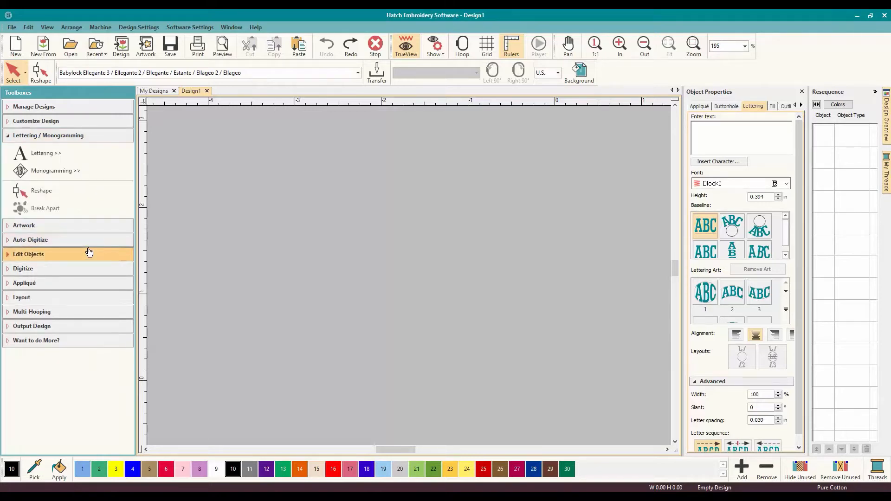
mouse_move(80, 196)
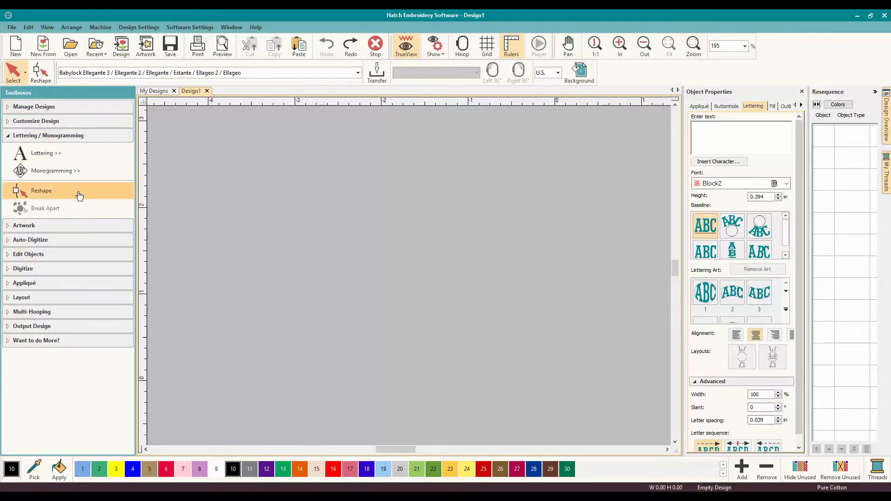
mouse_move(94, 136)
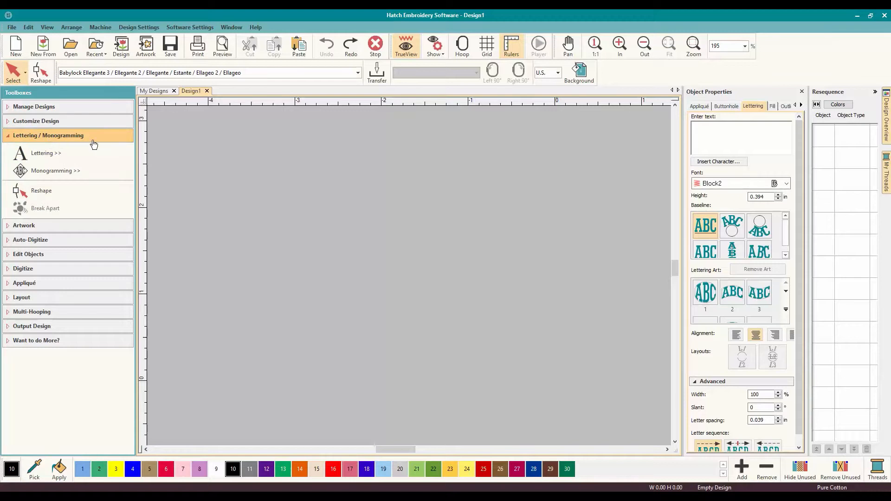
mouse_move(45, 156)
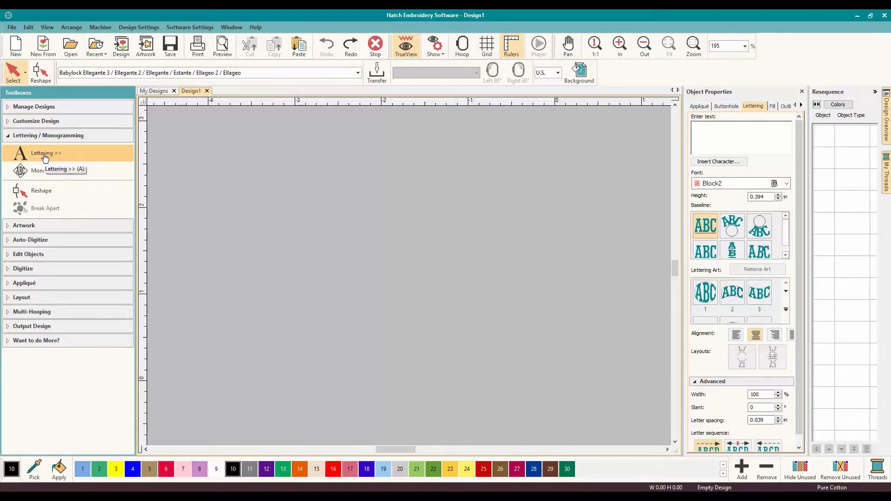
Step: Create Block2 lettering reading 'OML EMBROIDERY / LOVES / HATCH' on three lines
click(45, 153)
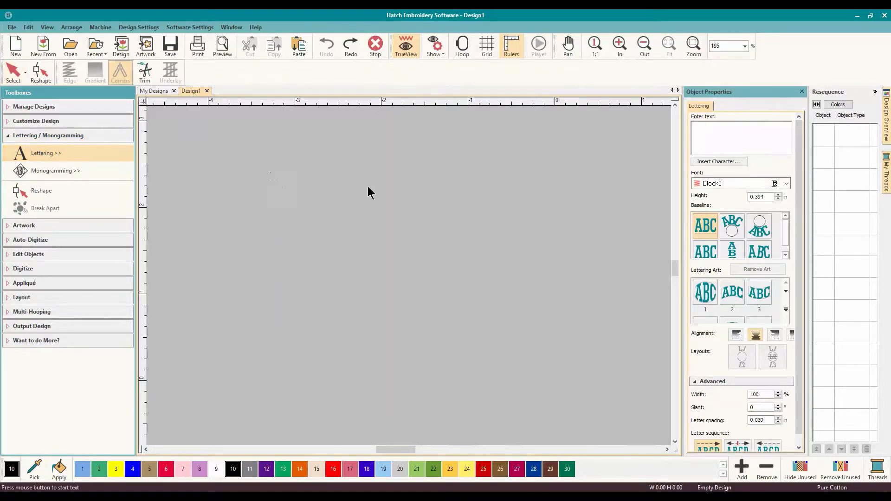
mouse_move(398, 268)
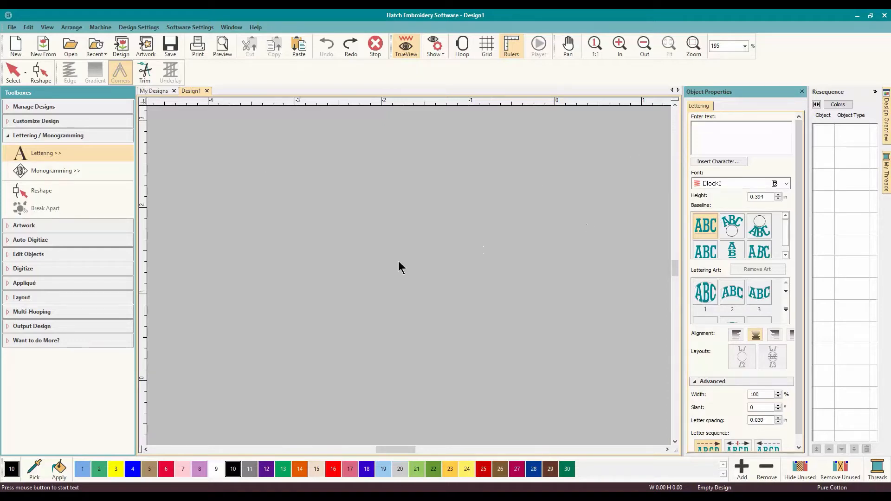
click(739, 139)
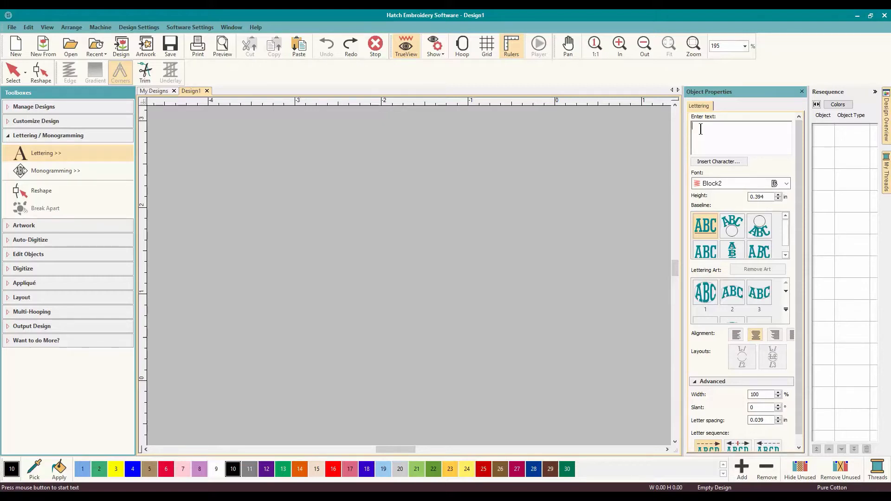
text(OML EMBROIDERY)
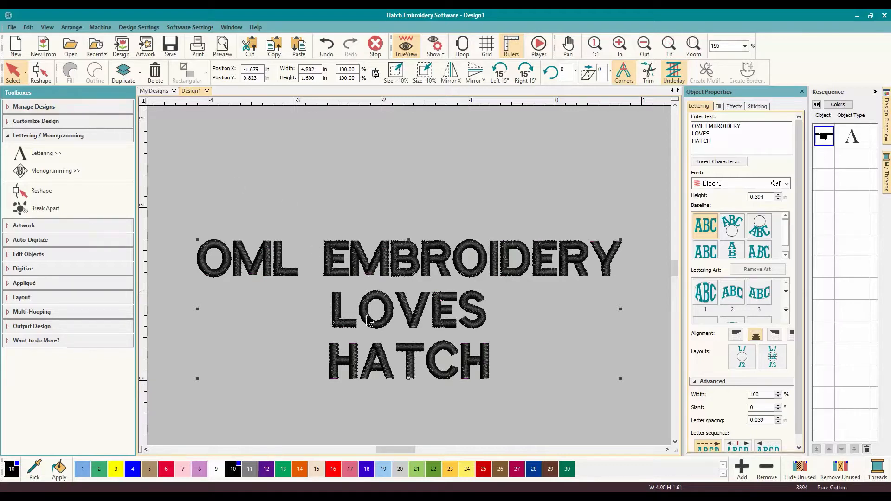
click(704, 292)
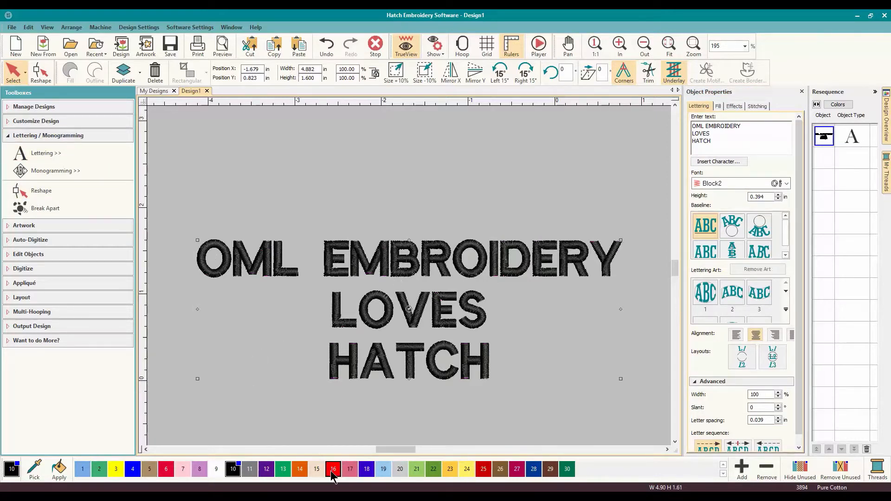
Step: Colour the selected lettering red and collapse the lettering toolbox
click(332, 469)
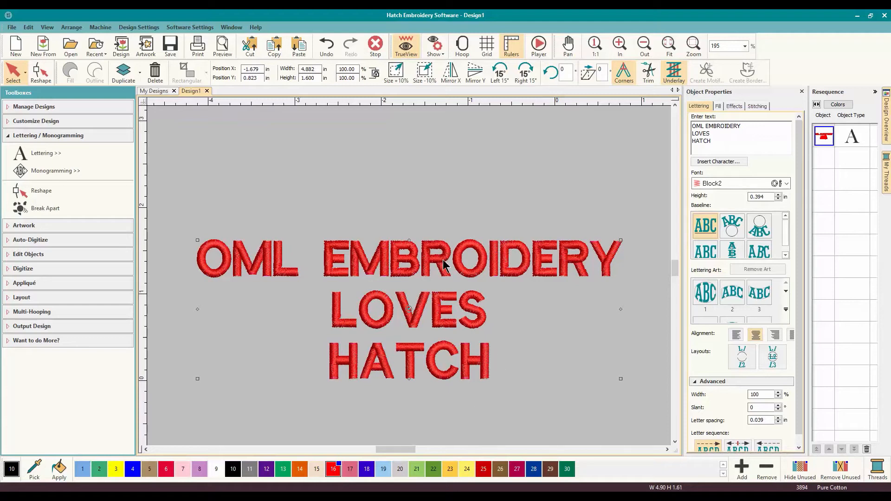
mouse_move(624, 265)
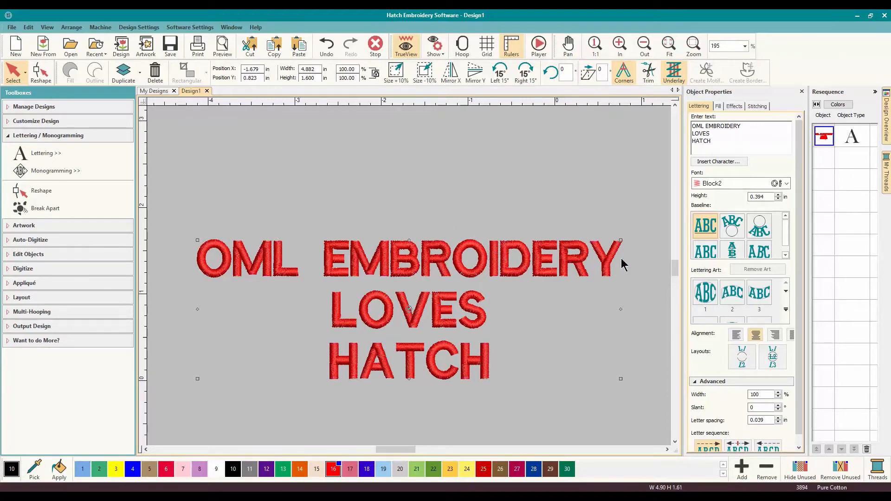
mouse_move(389, 242)
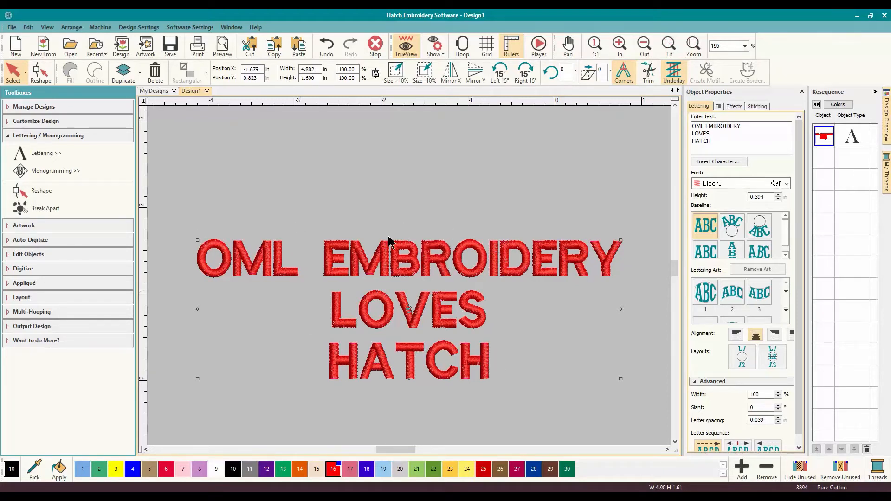
mouse_move(72, 190)
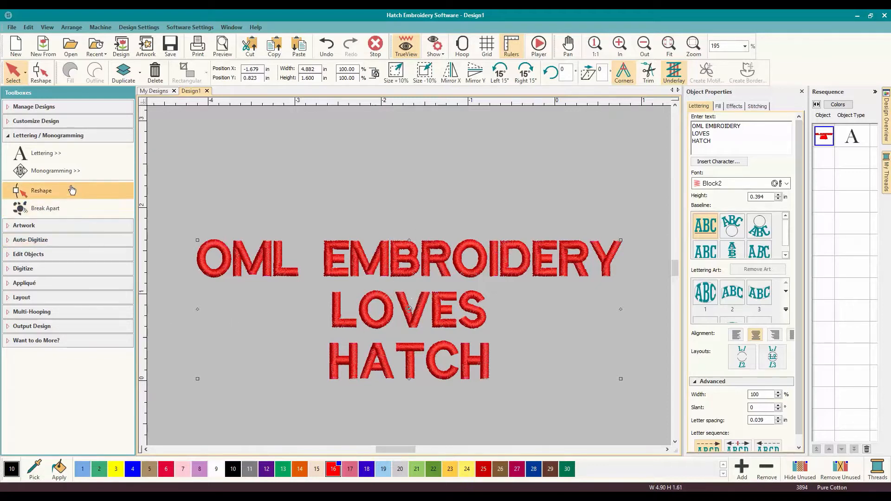
click(48, 135)
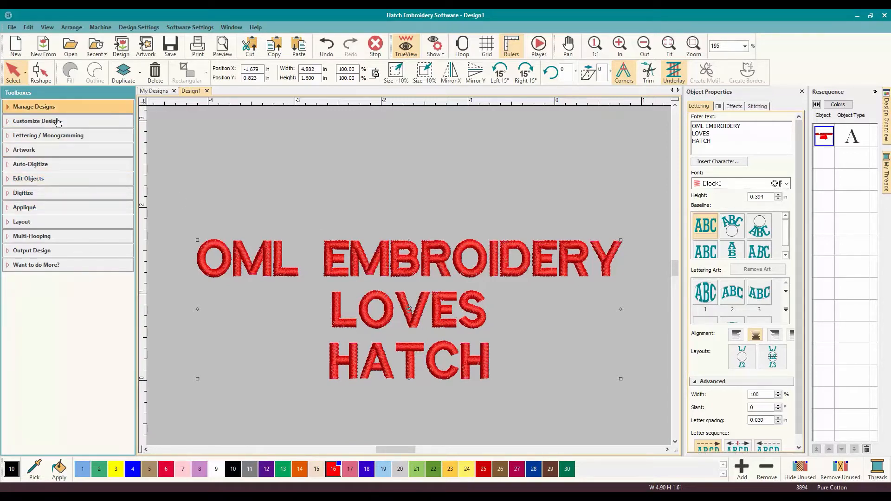
mouse_move(29, 178)
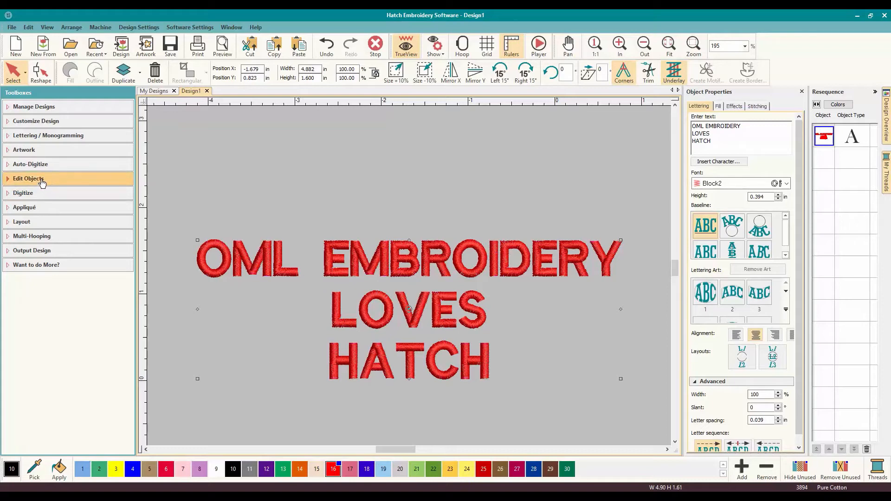
Step: Expand Edit Objects and scroll down to the Create Outlines and Offsets tool
click(29, 178)
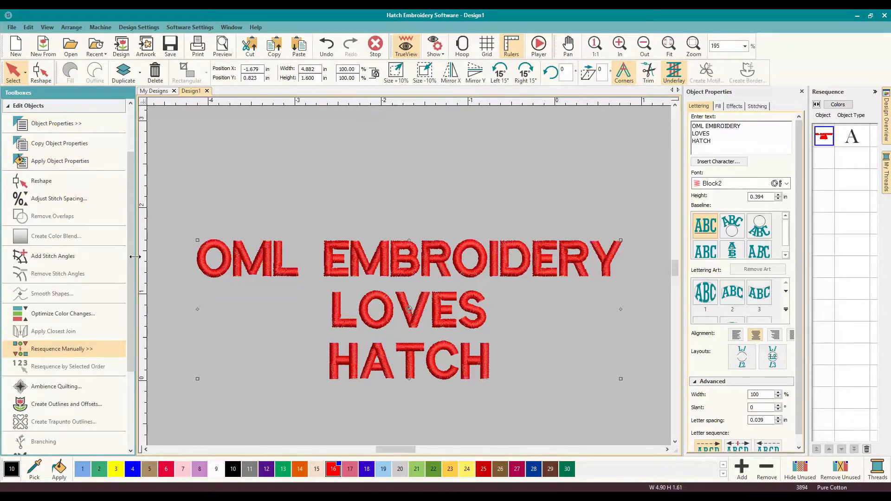
scroll(down, 3)
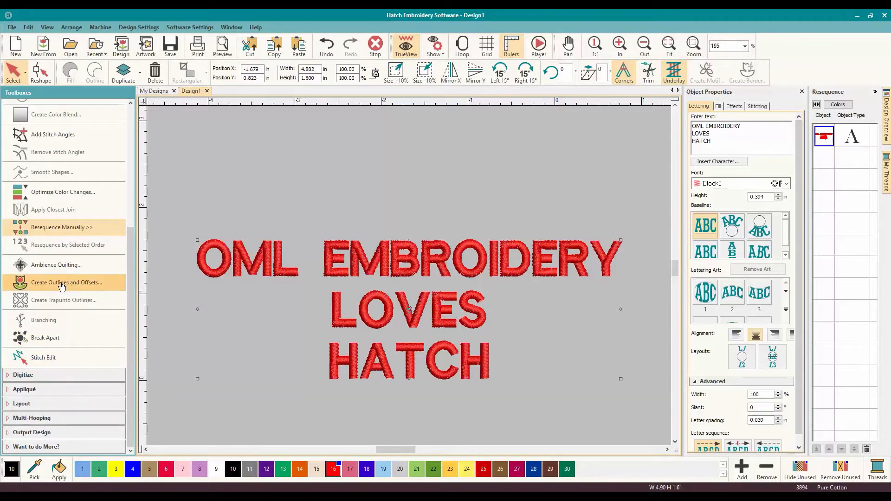
mouse_move(29, 287)
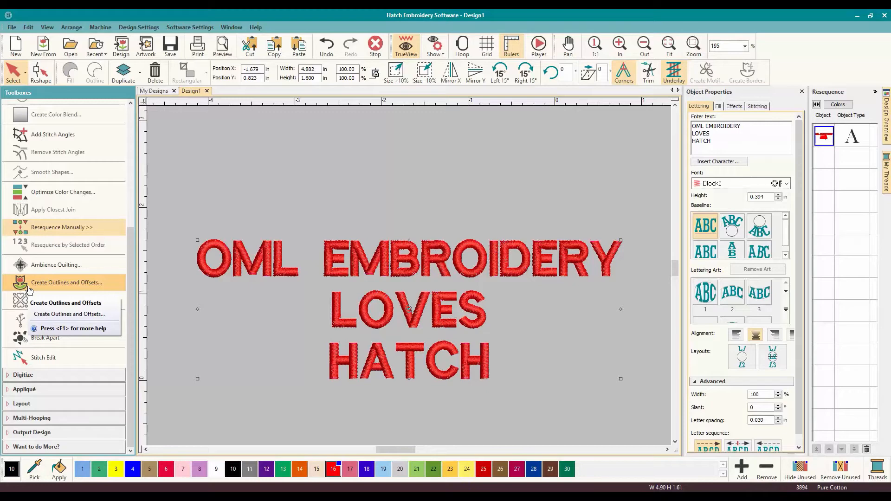
mouse_move(80, 287)
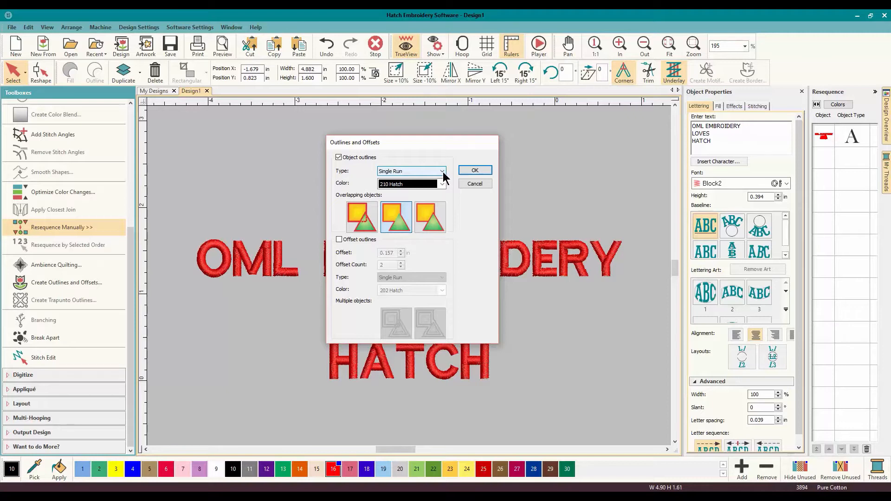
Step: Set object outlines to Single Run stitch in purple thread 212 Hatch with common outlines
click(443, 171)
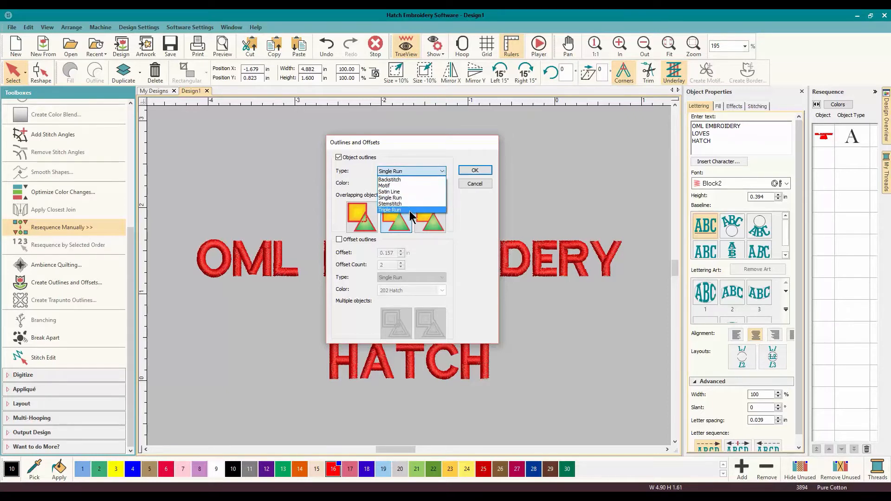
mouse_move(407, 187)
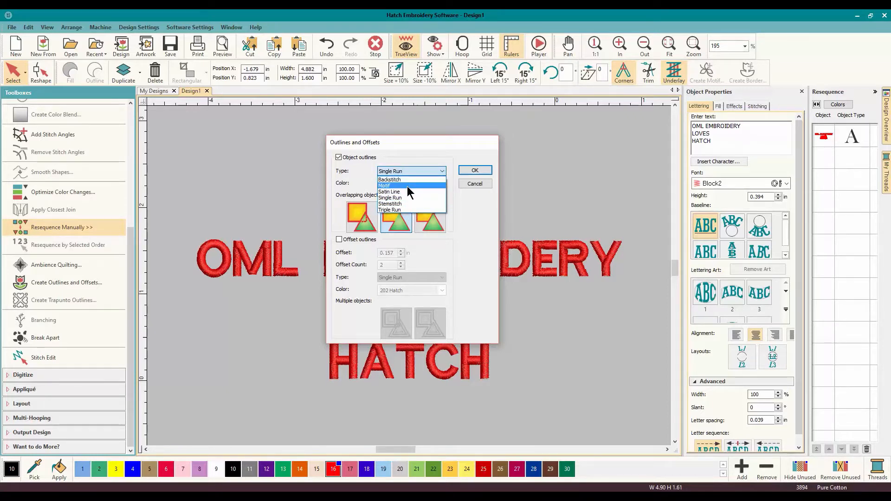
mouse_move(407, 192)
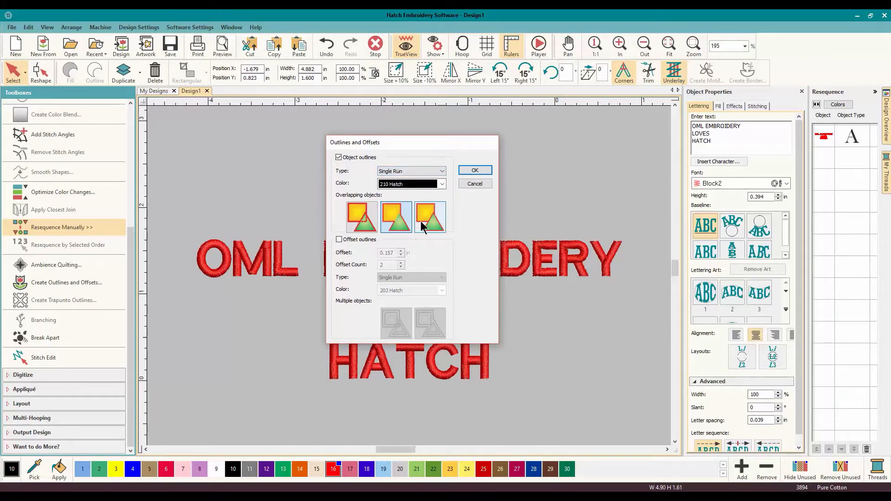
click(441, 184)
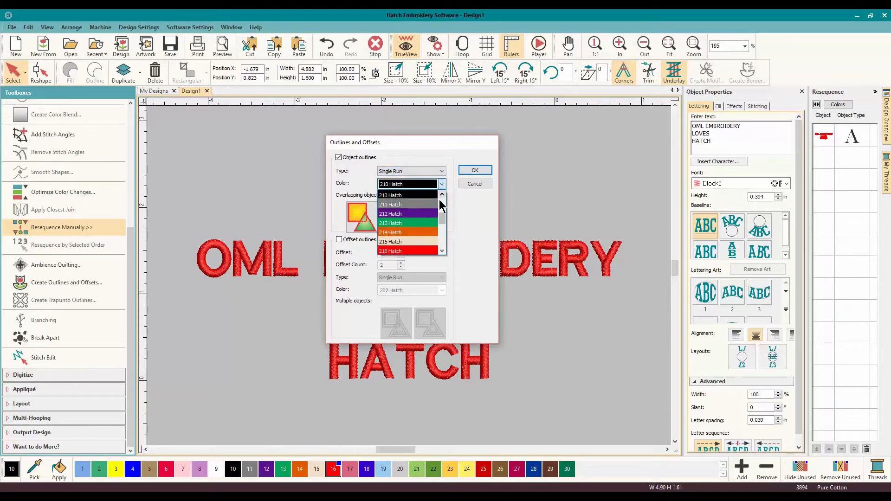
mouse_move(406, 214)
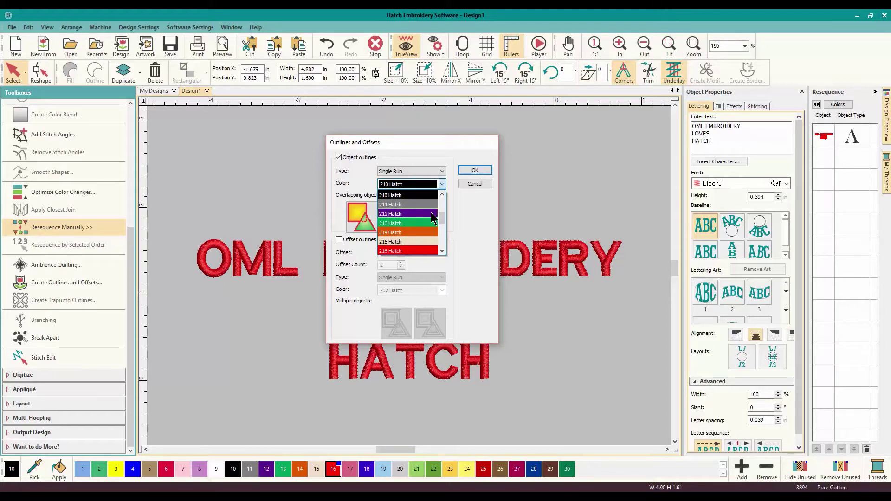
click(391, 213)
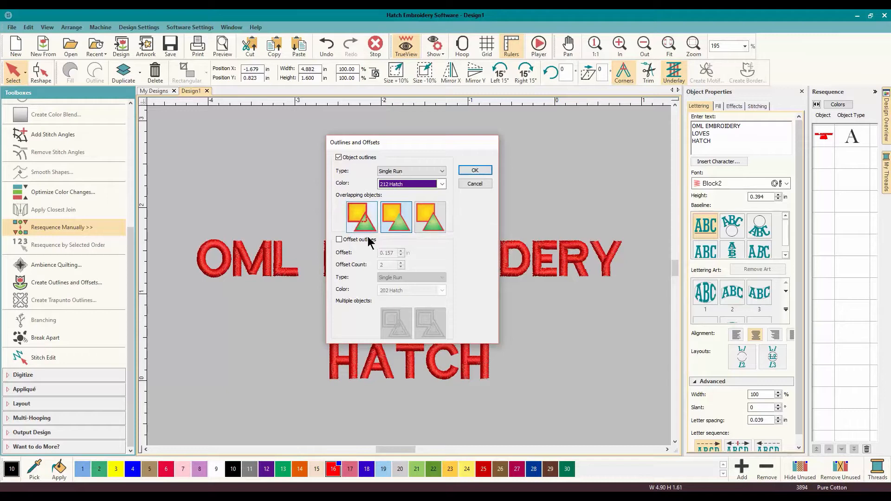
mouse_move(360, 216)
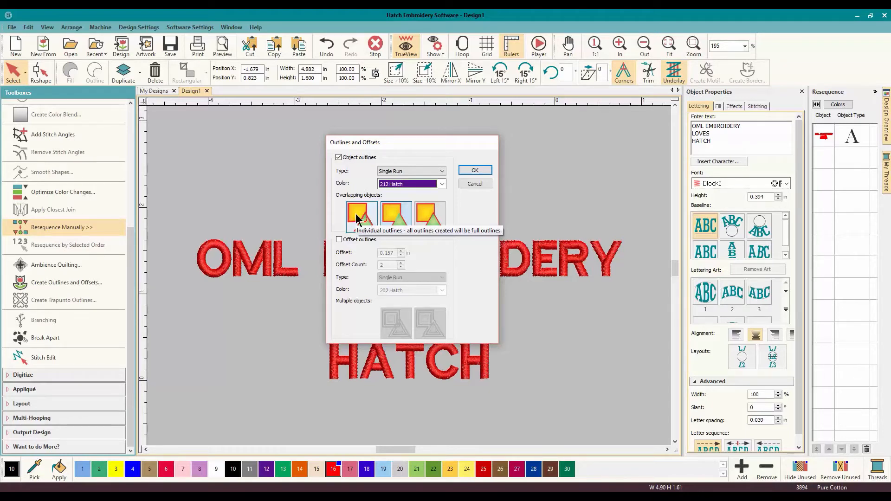
mouse_move(364, 212)
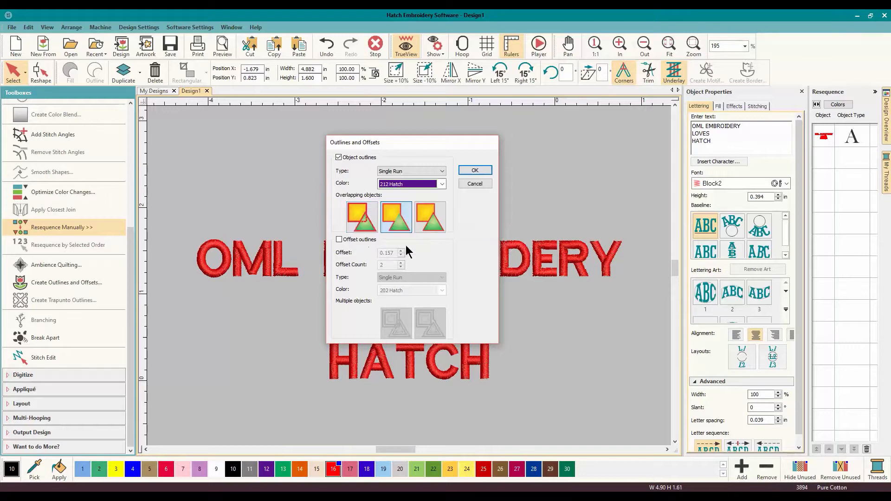
mouse_move(396, 217)
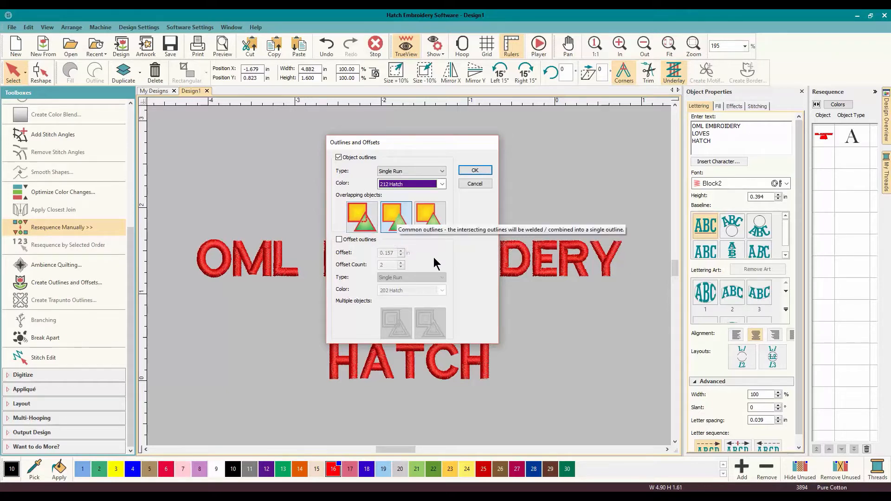
mouse_move(431, 217)
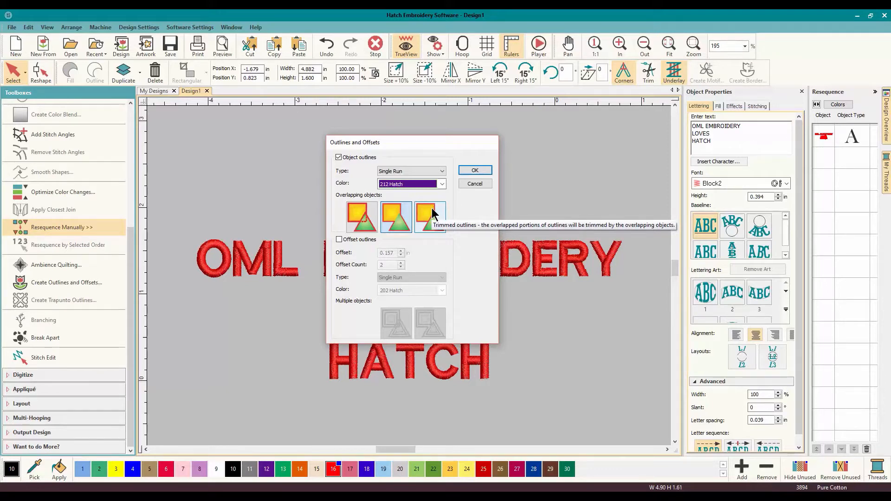
mouse_move(426, 238)
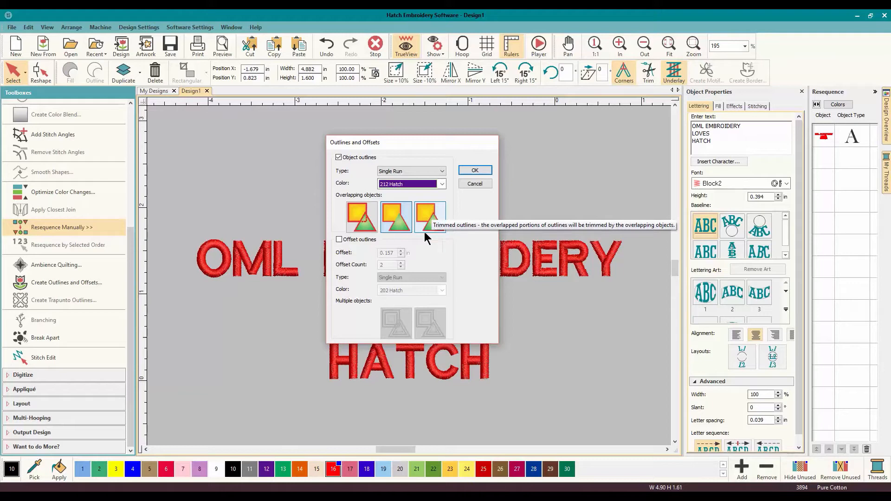
mouse_move(397, 216)
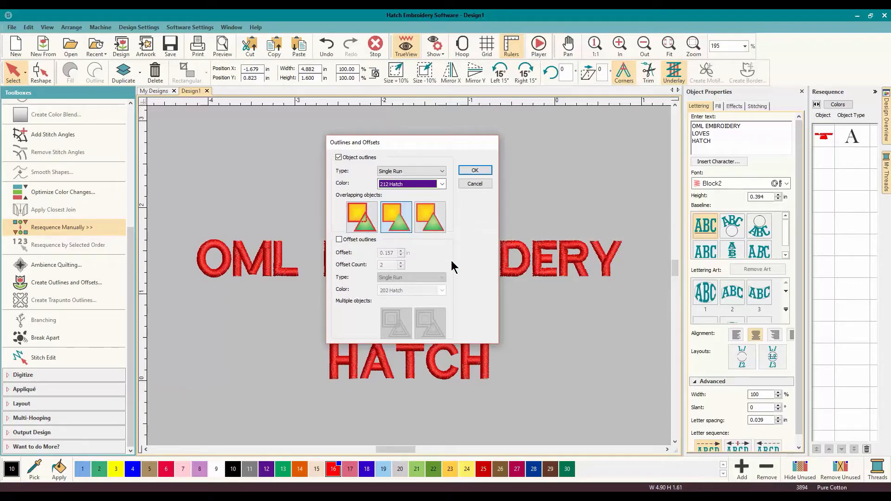
mouse_move(460, 259)
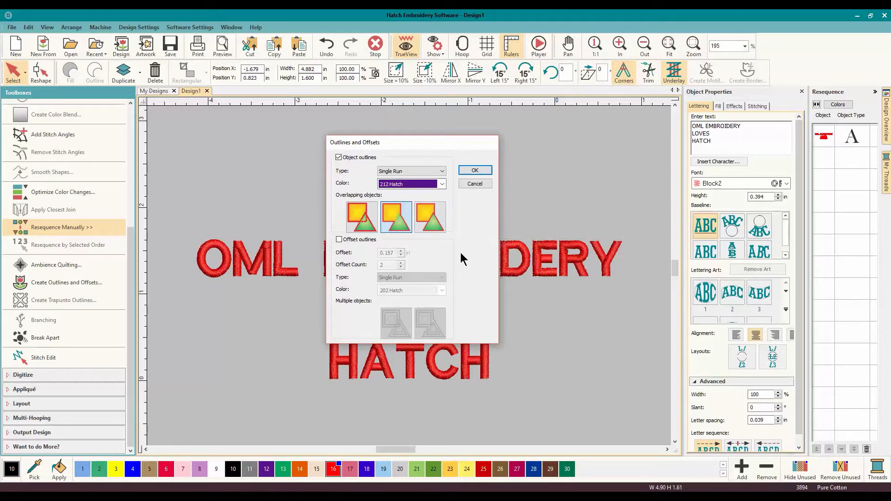
mouse_move(324, 281)
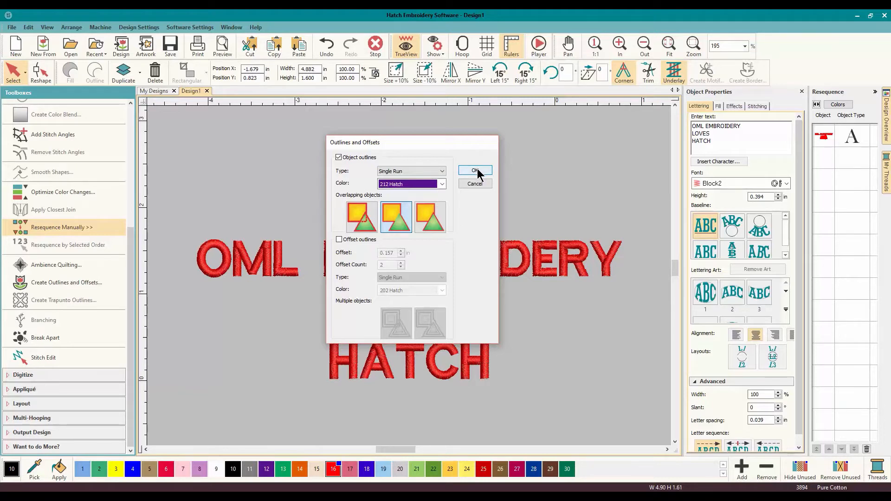
Step: Confirm the dialog to create purple outlines around every letter and view the whole lettering
click(475, 171)
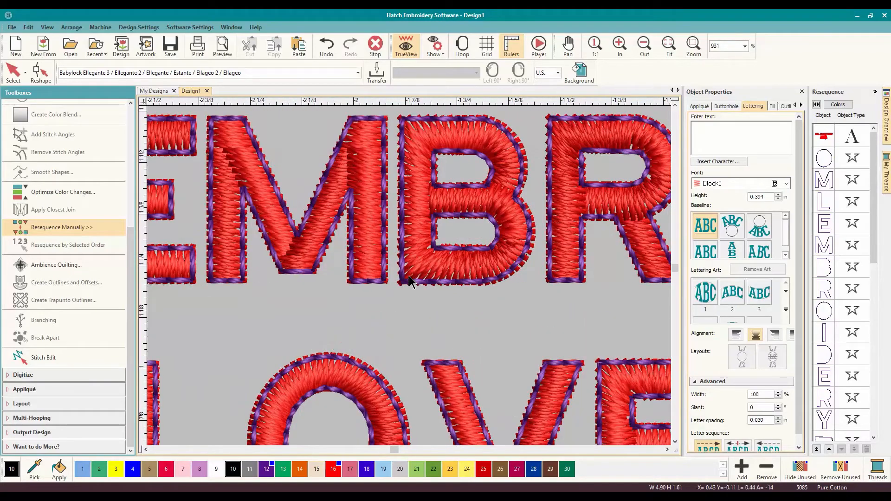
click(670, 47)
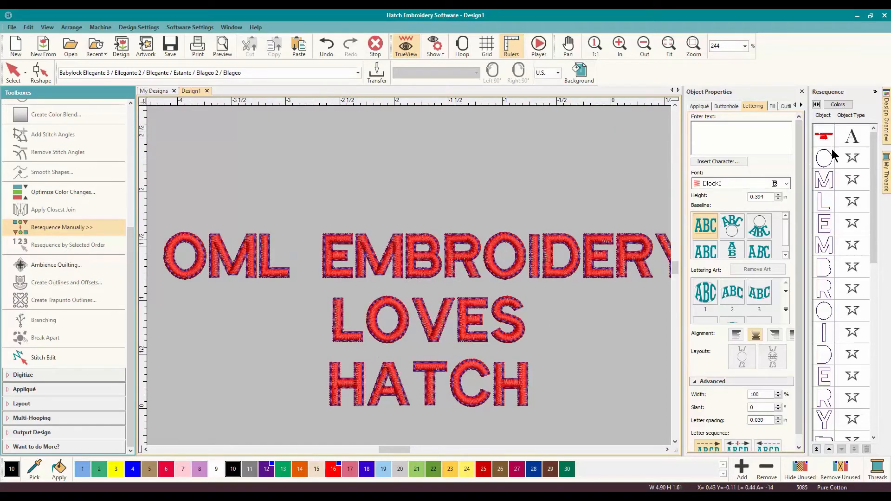
mouse_move(861, 159)
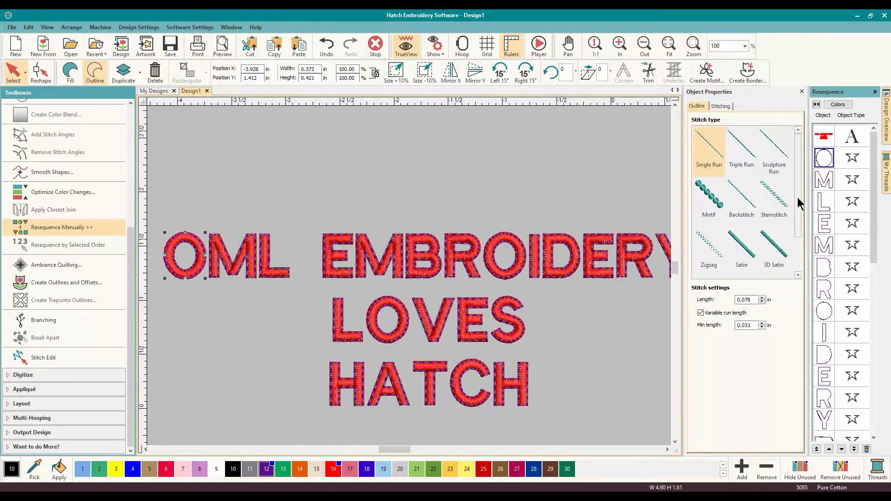
mouse_move(436, 204)
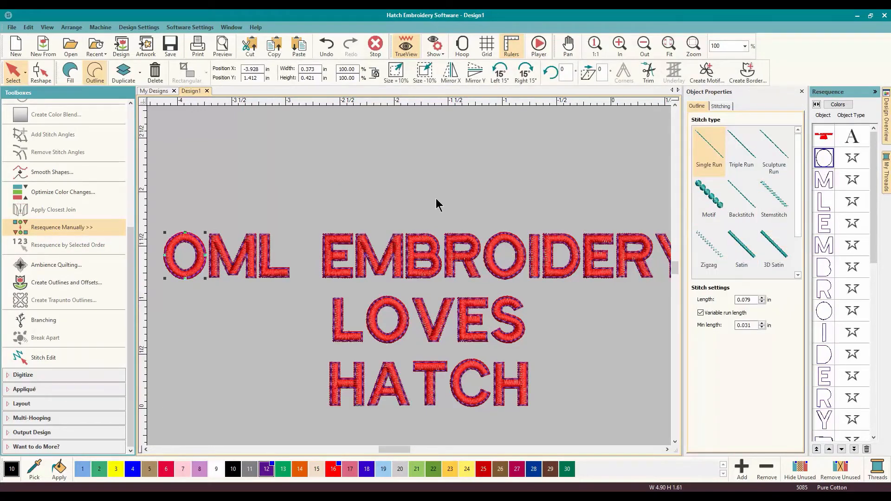
mouse_move(537, 291)
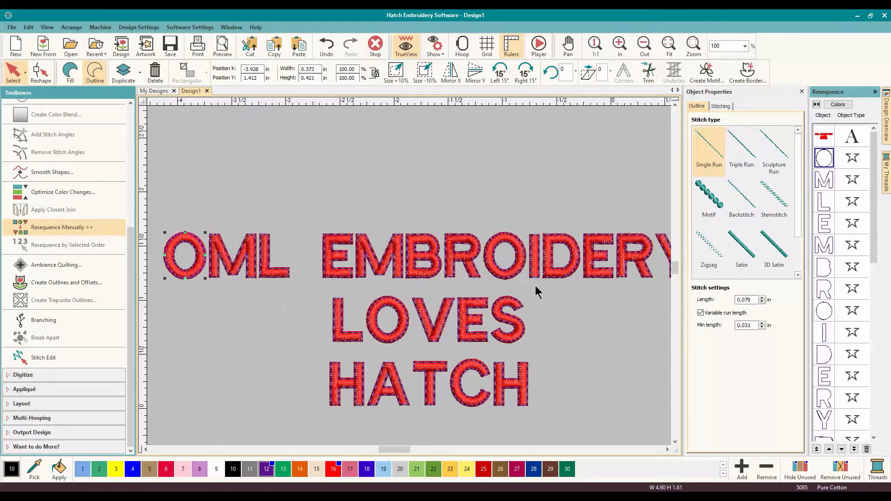
click(741, 148)
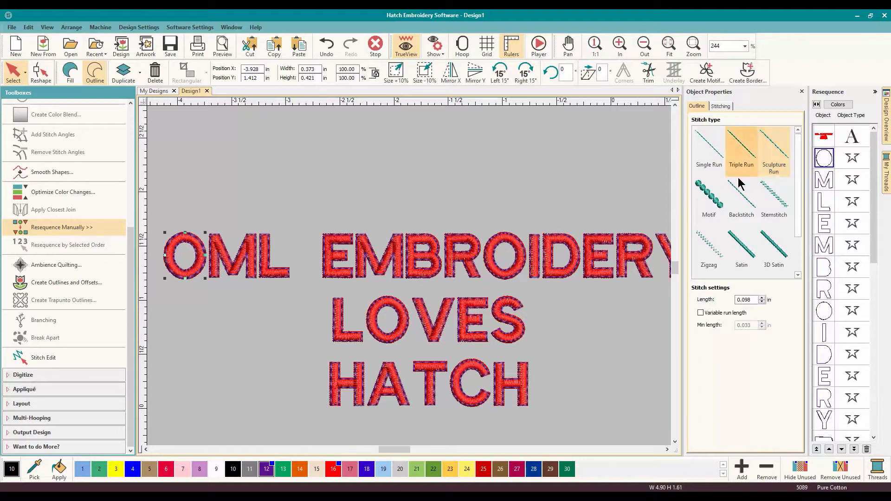
mouse_move(745, 199)
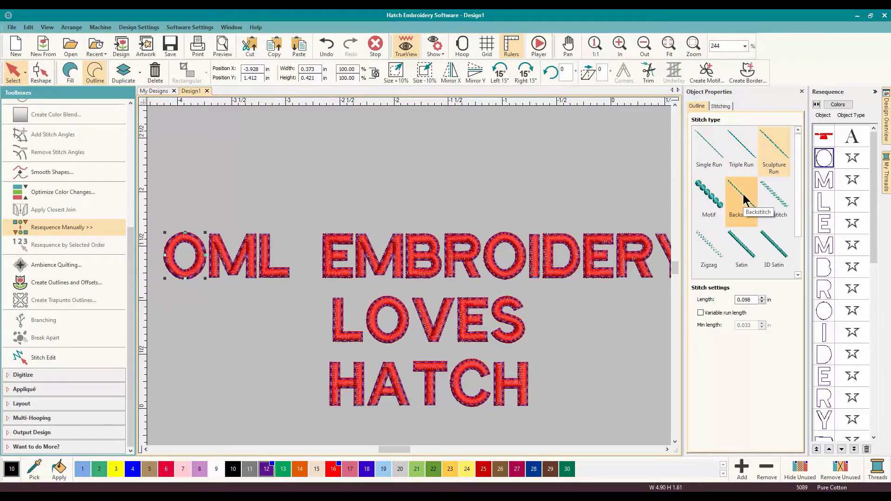
click(773, 202)
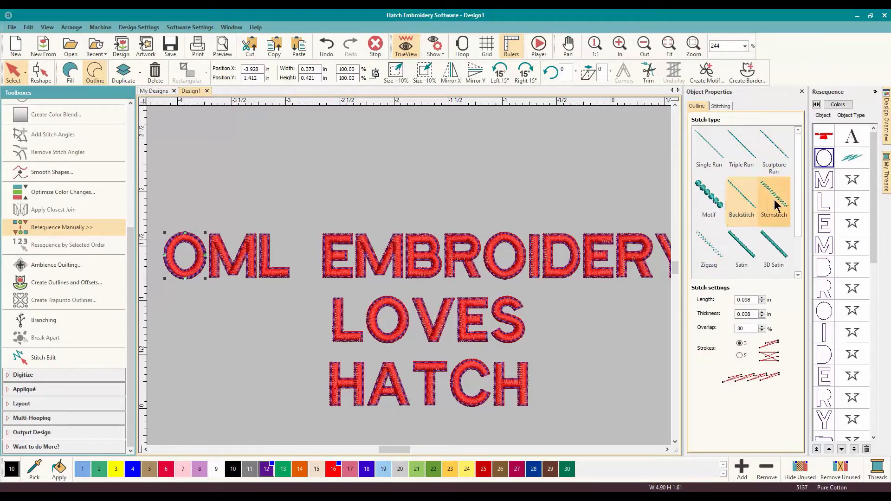
mouse_move(785, 191)
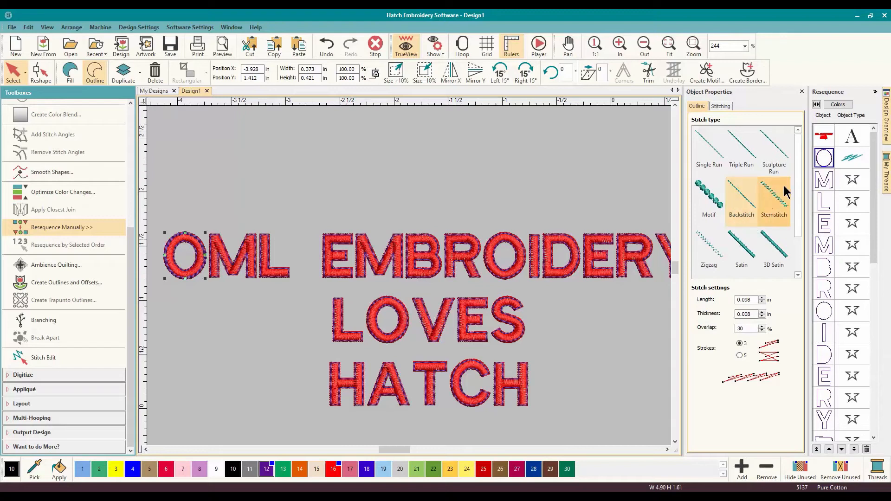
mouse_move(776, 197)
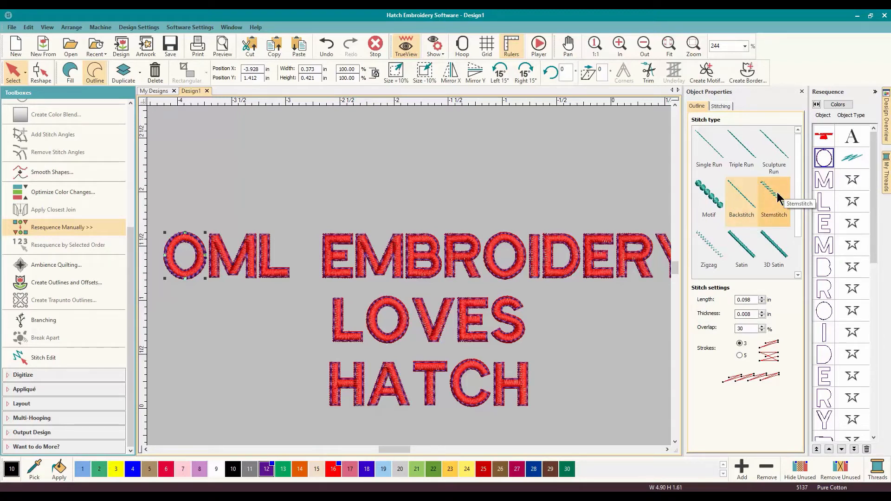
click(772, 198)
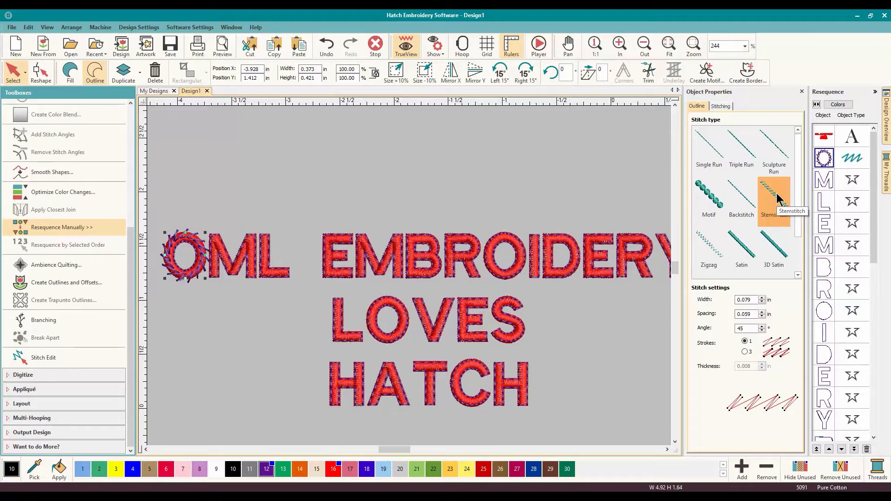
mouse_move(779, 203)
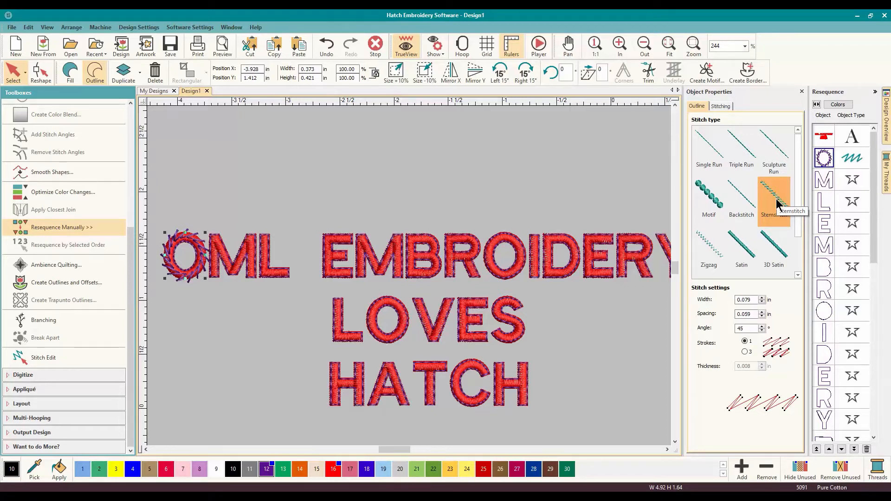
mouse_move(669, 241)
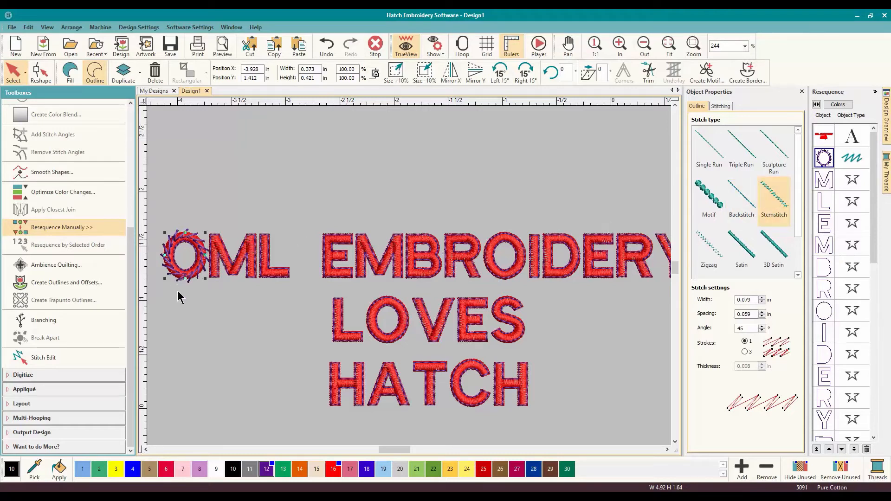
mouse_move(660, 252)
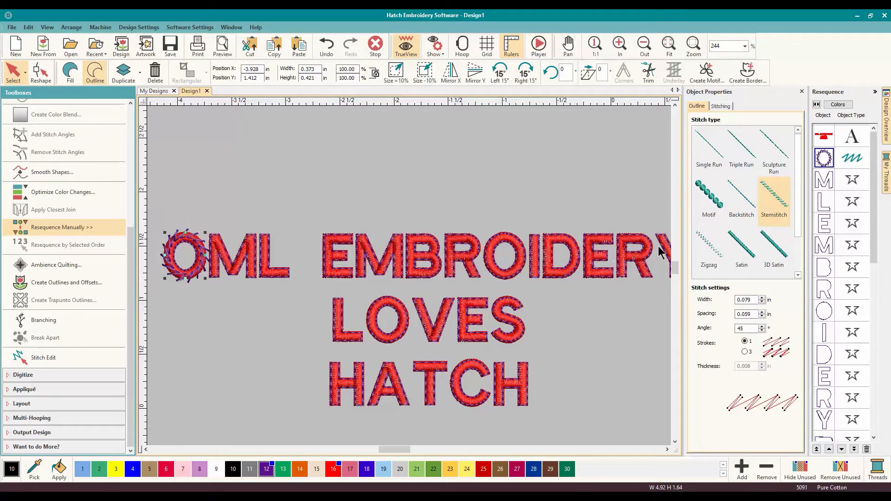
click(708, 250)
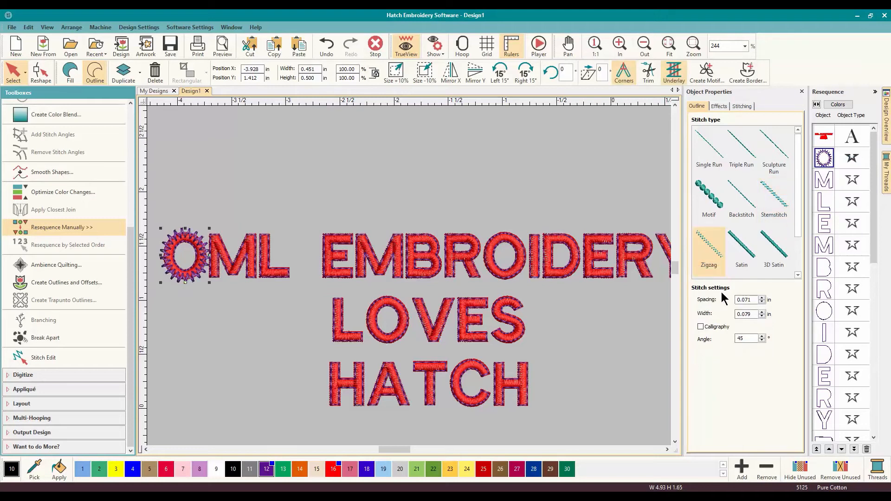
mouse_move(250, 259)
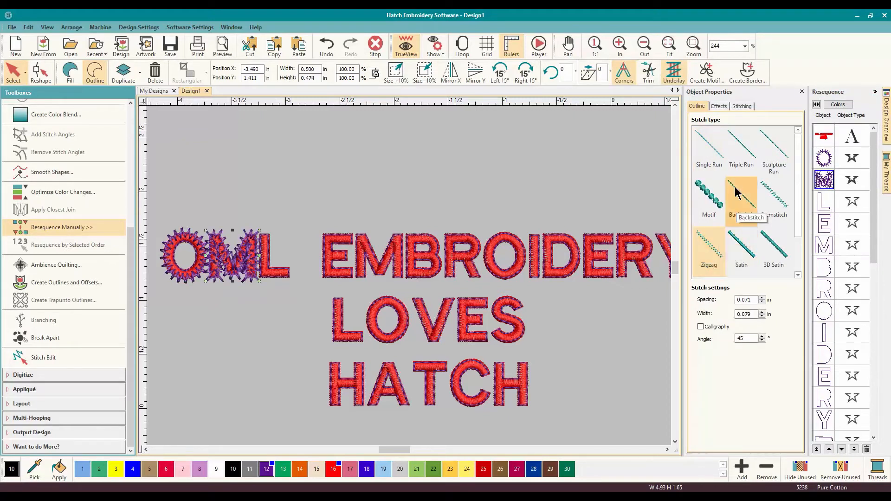
click(708, 147)
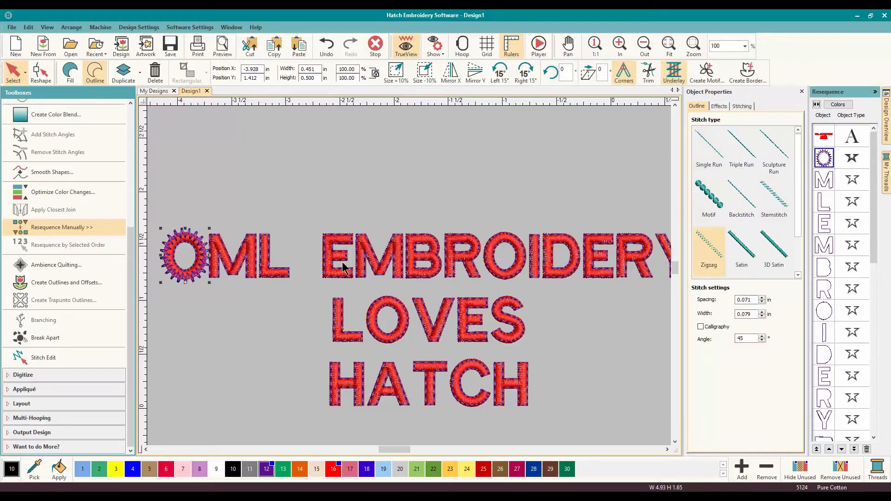
click(741, 247)
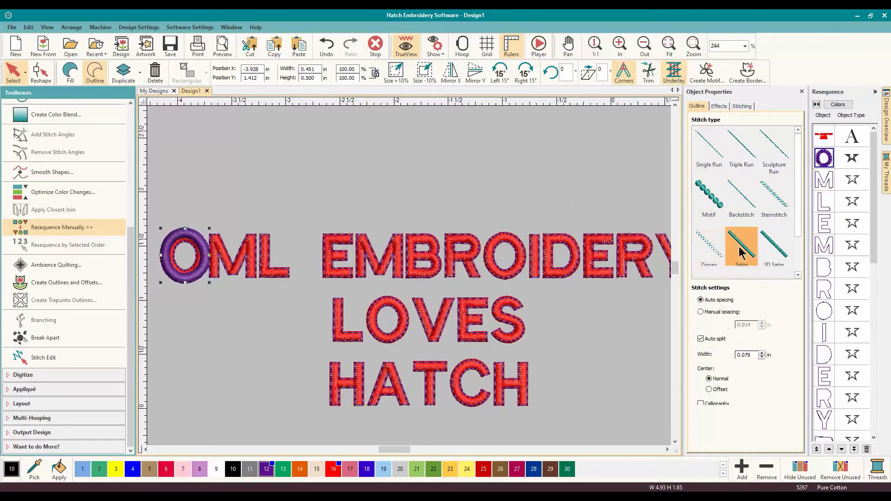
click(741, 196)
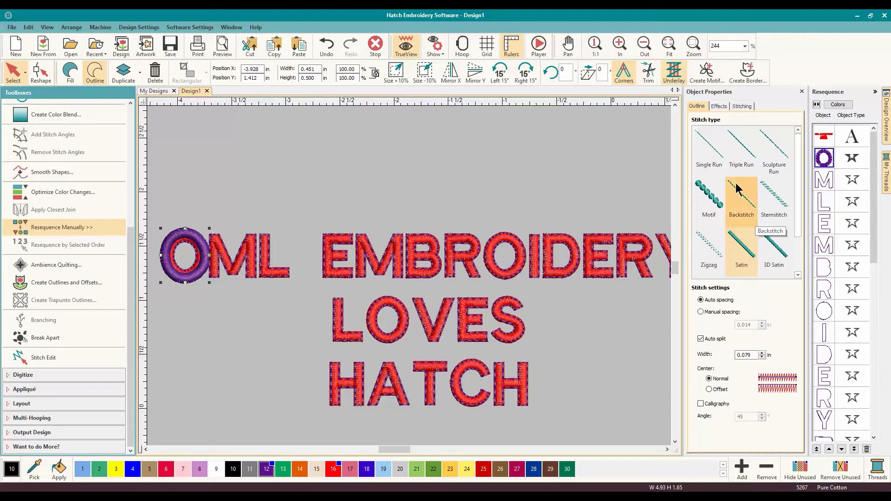
click(709, 151)
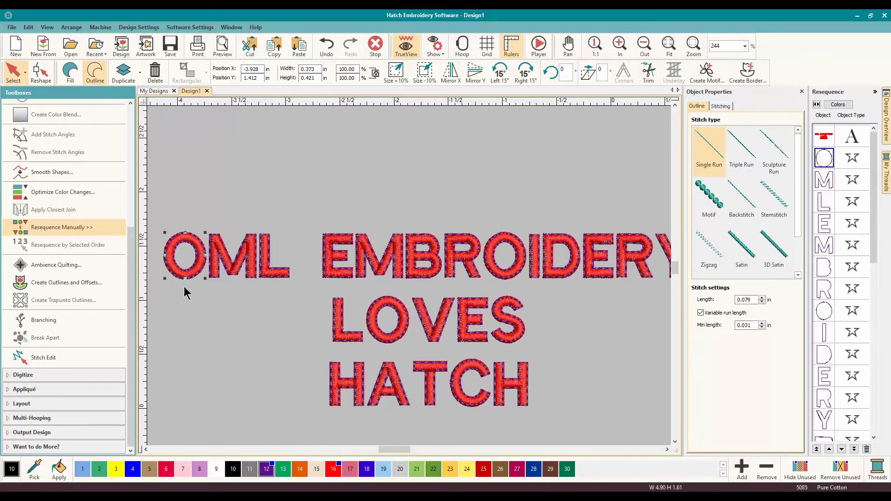
mouse_move(291, 256)
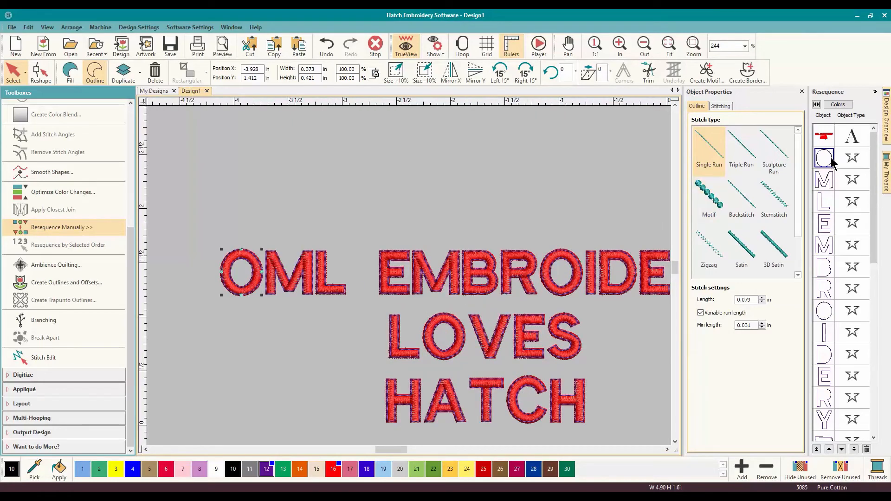
mouse_move(830, 184)
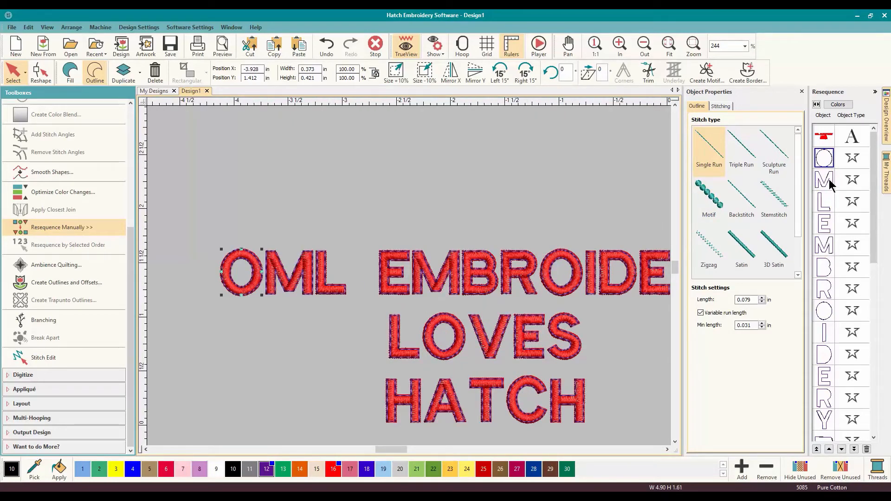
mouse_move(827, 312)
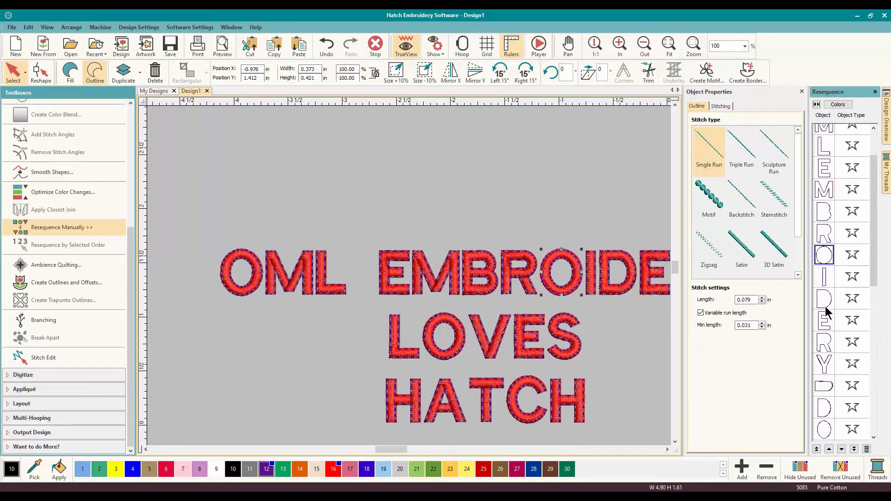
Step: Scroll the Resequence docker to order the outline objects after the lettering
scroll(down, 3)
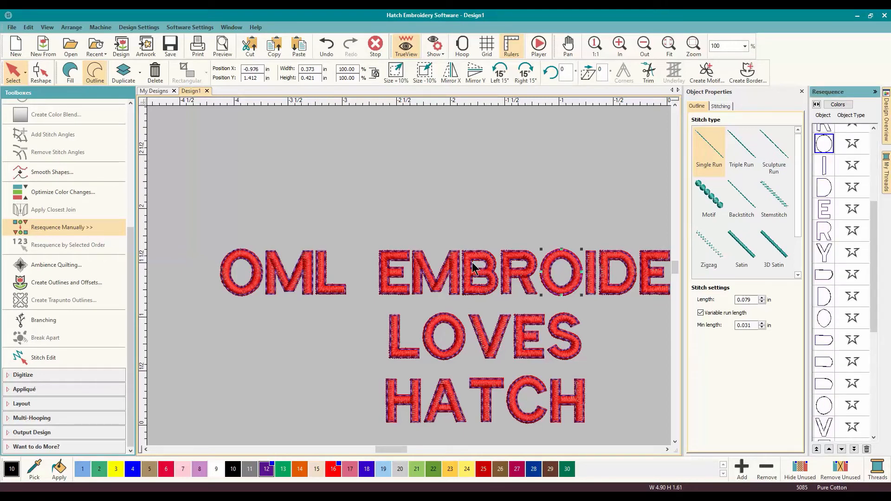
mouse_move(326, 250)
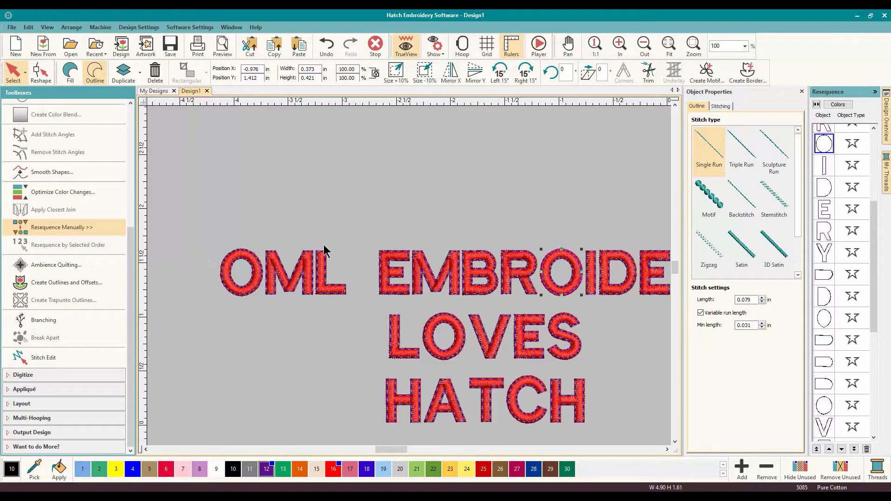
mouse_move(468, 261)
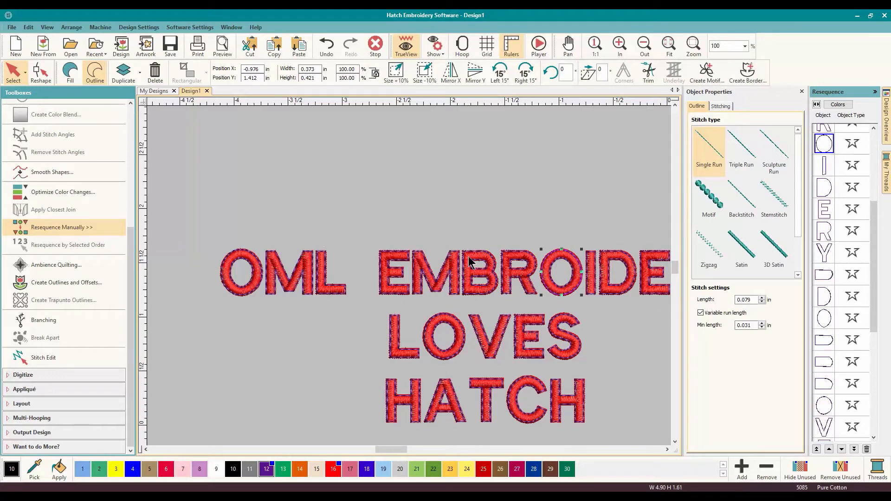
mouse_move(480, 262)
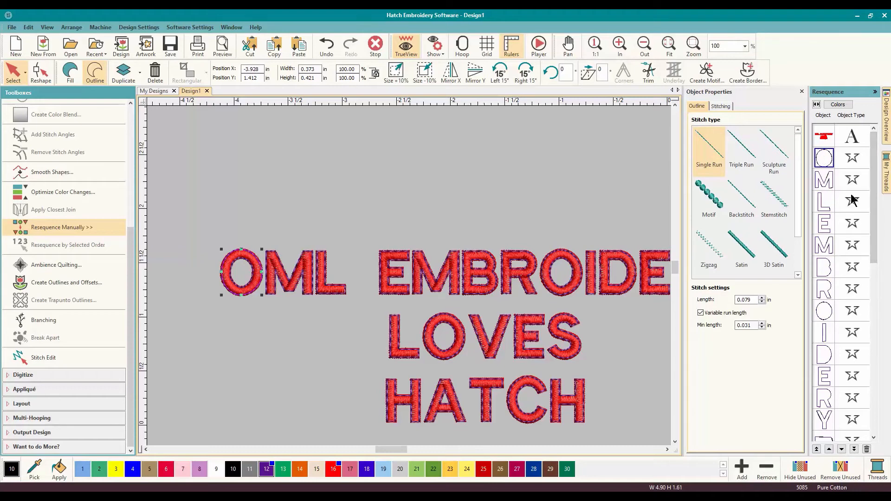
Step: Scroll the stitching order down to the LOVES and HATCH outline objects
scroll(down, 3)
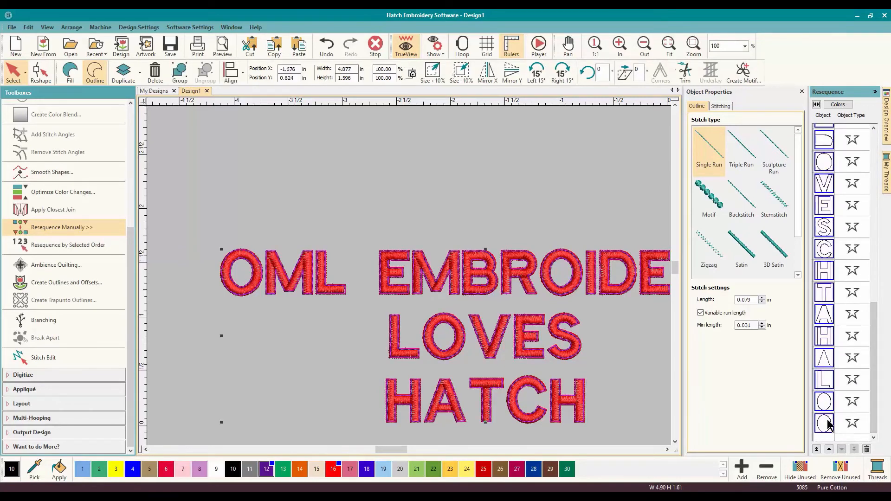
mouse_move(44, 320)
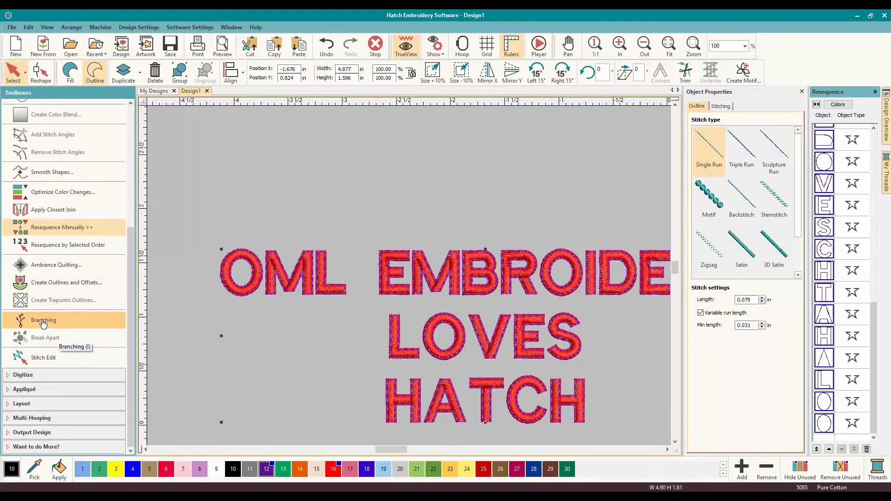
mouse_move(72, 335)
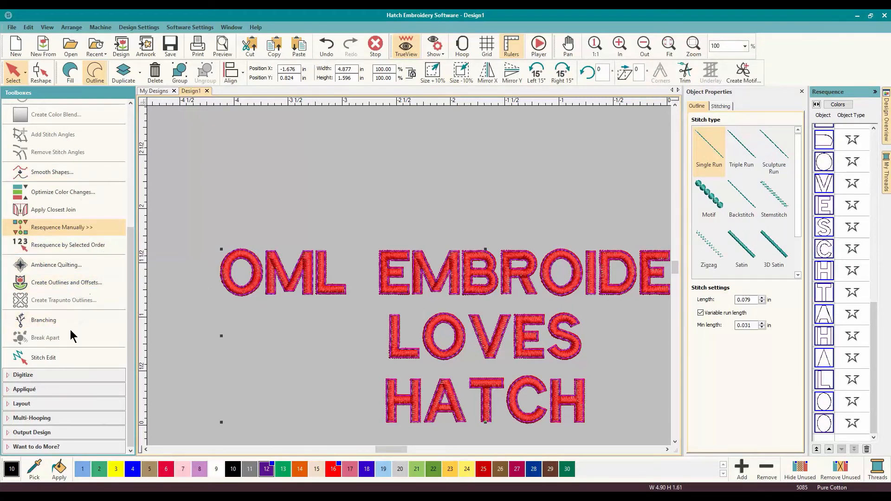
mouse_move(44, 320)
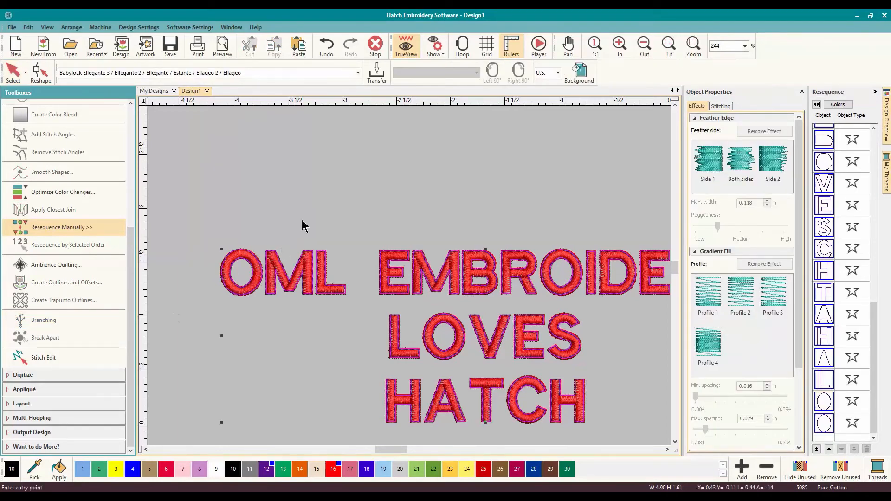
mouse_move(396, 210)
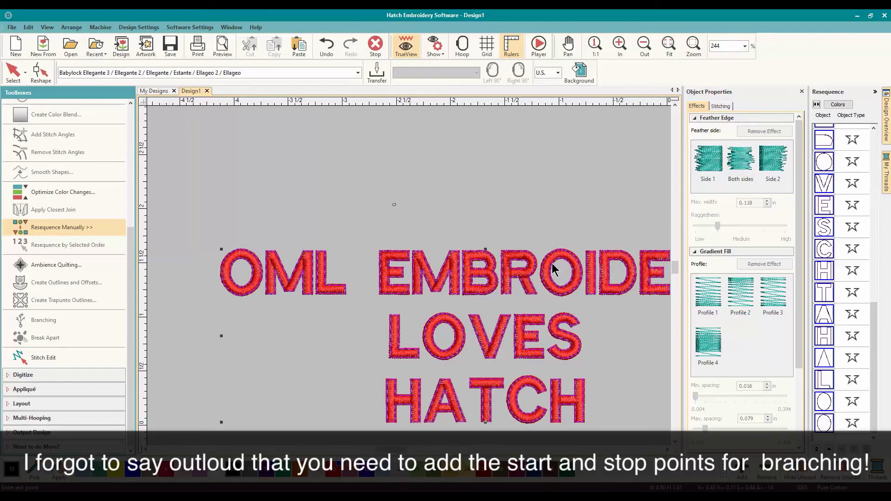
mouse_move(566, 300)
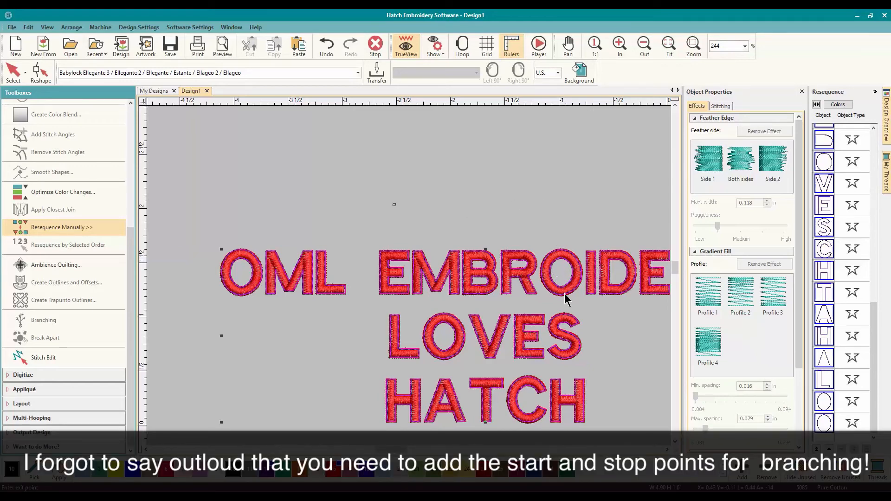
mouse_move(270, 285)
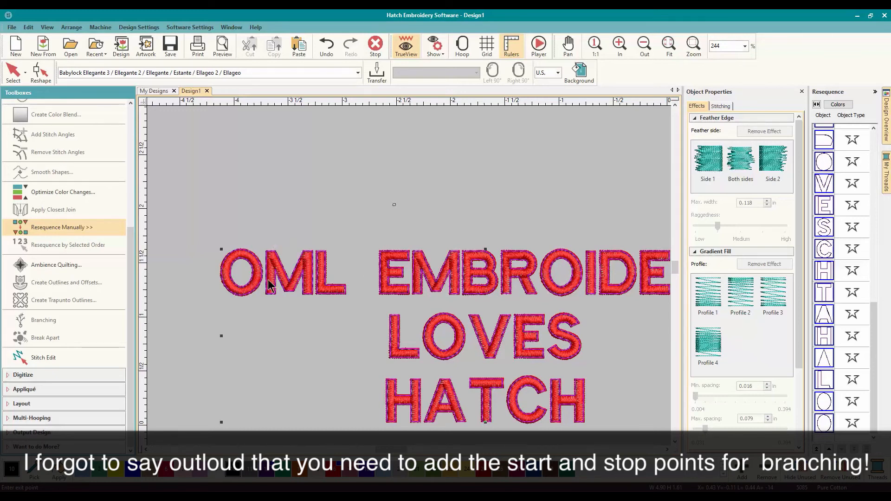
mouse_move(246, 278)
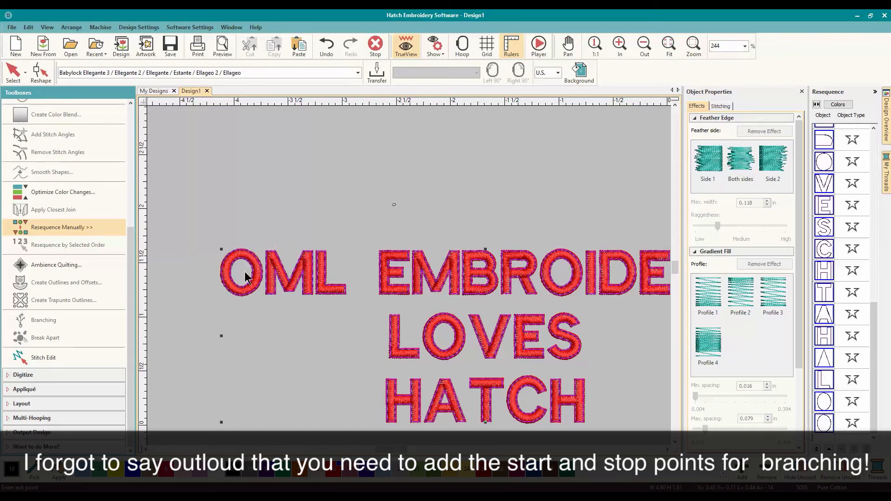
mouse_move(268, 289)
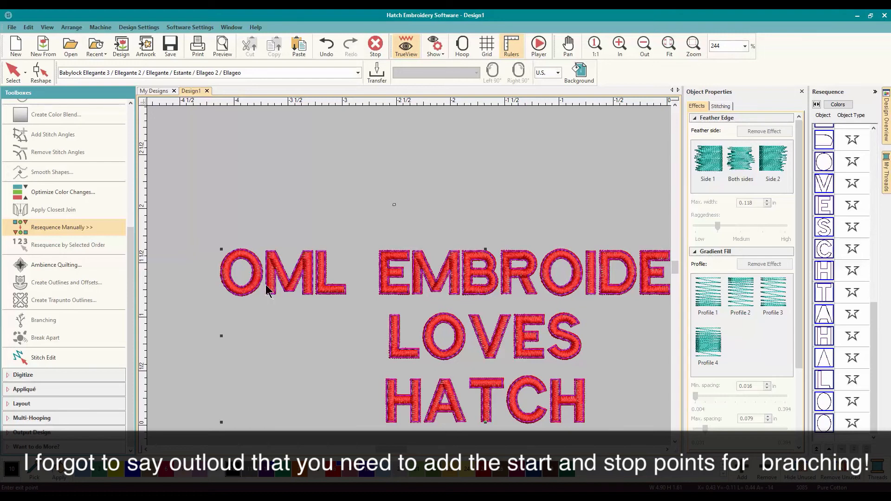
mouse_move(272, 247)
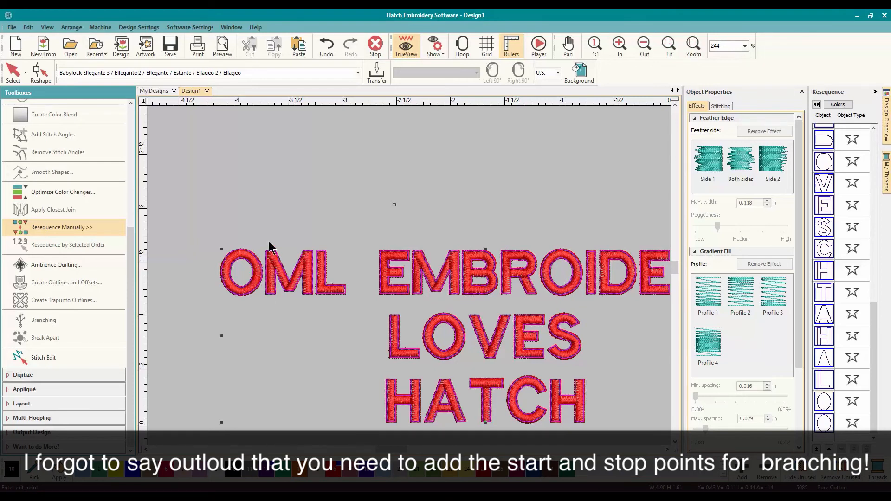
mouse_move(591, 217)
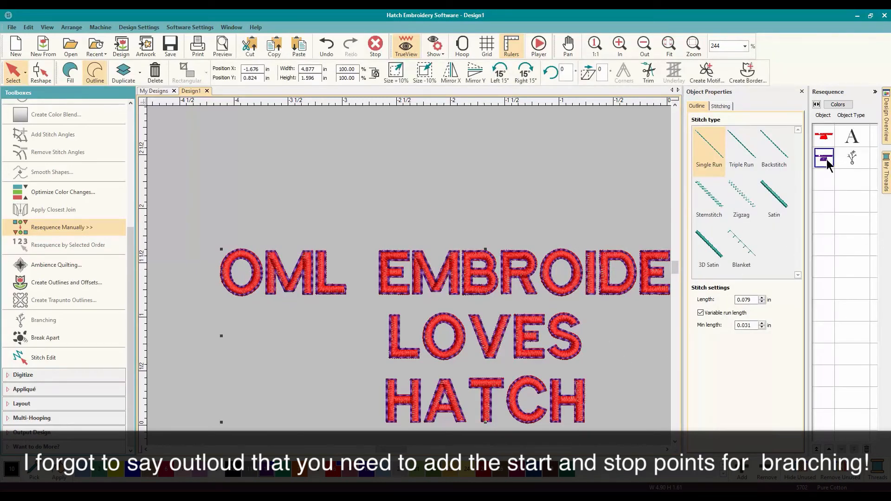
Step: Play the stitch-out preview through red lettering and purple outlines, then stop the Player
click(538, 45)
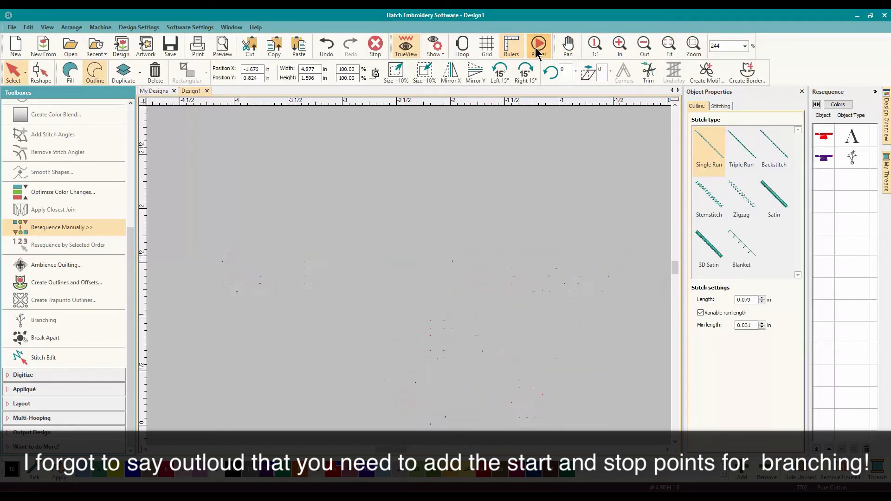
click(537, 45)
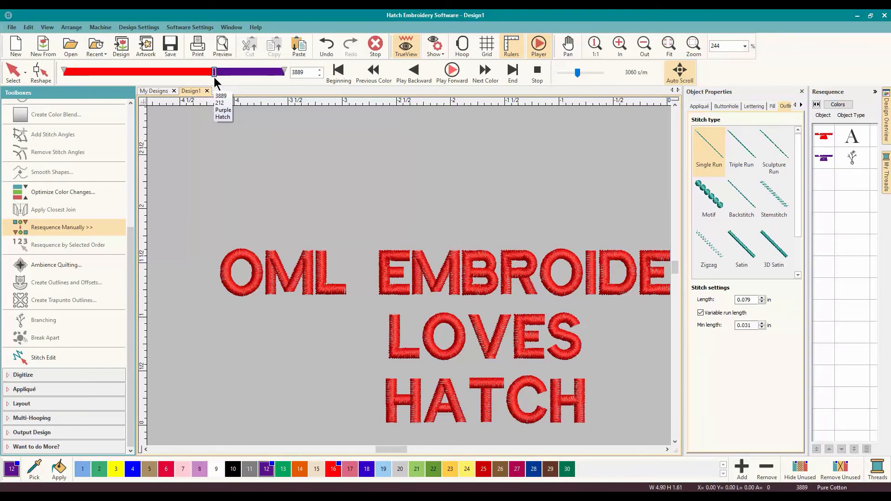
click(451, 70)
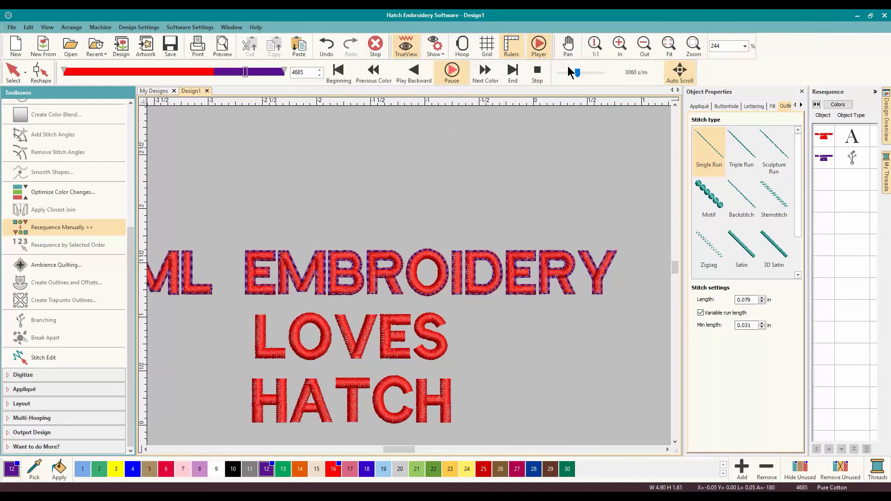
click(537, 45)
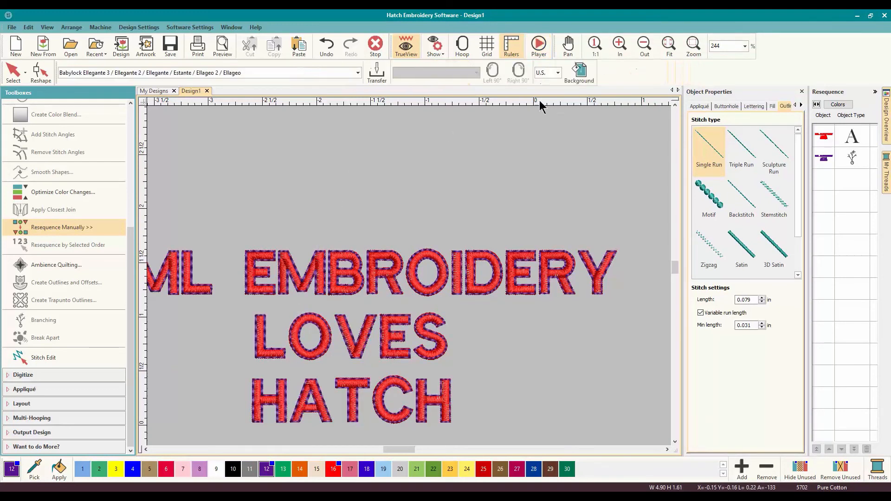
mouse_move(305, 325)
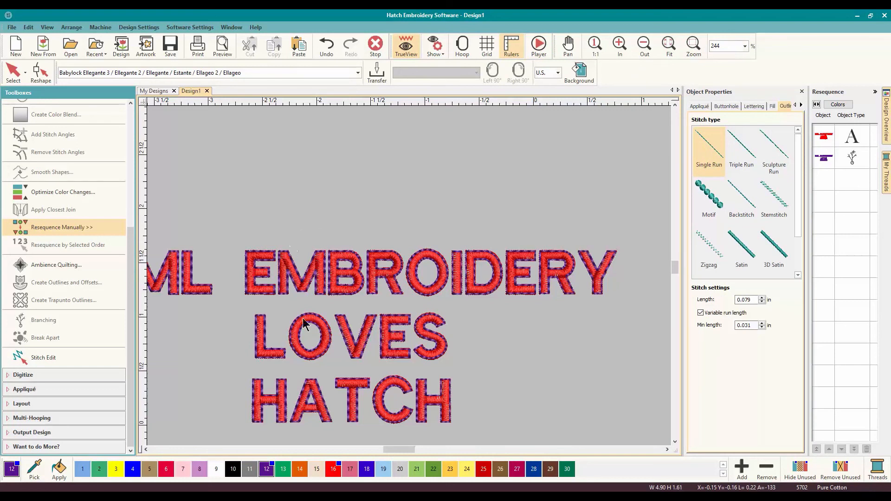
mouse_move(333, 364)
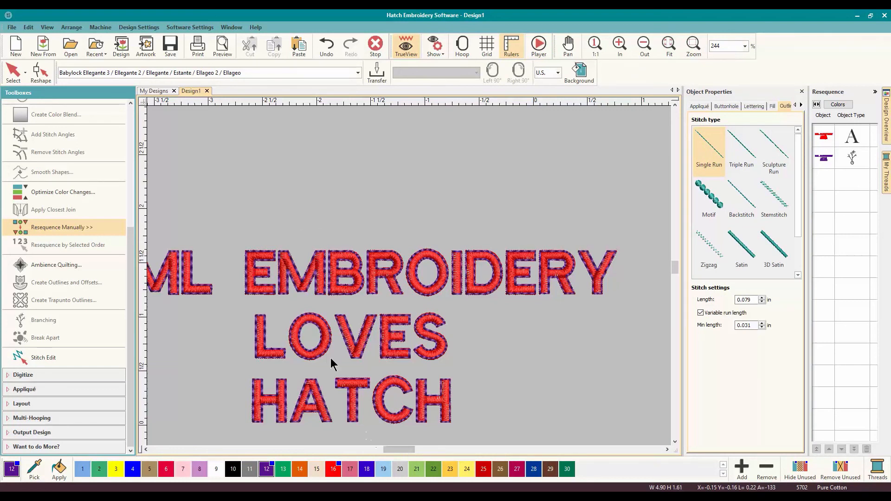
mouse_move(253, 203)
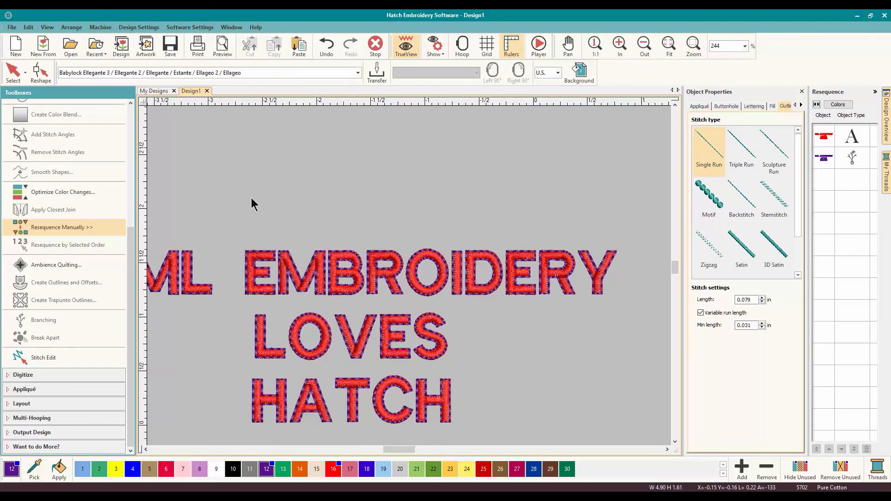
mouse_move(318, 207)
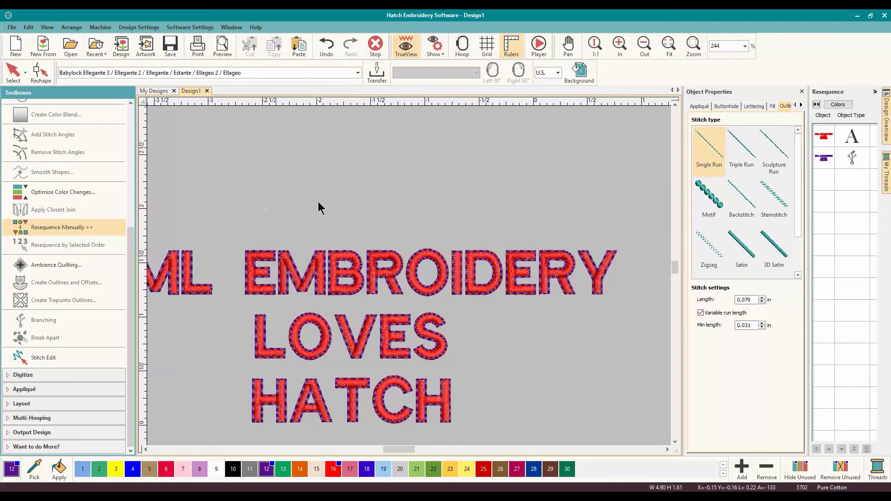
mouse_move(321, 207)
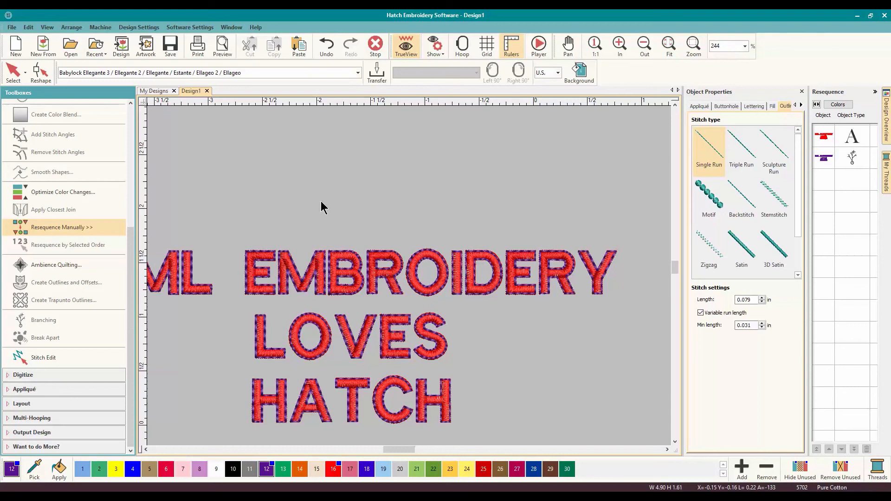
mouse_move(325, 194)
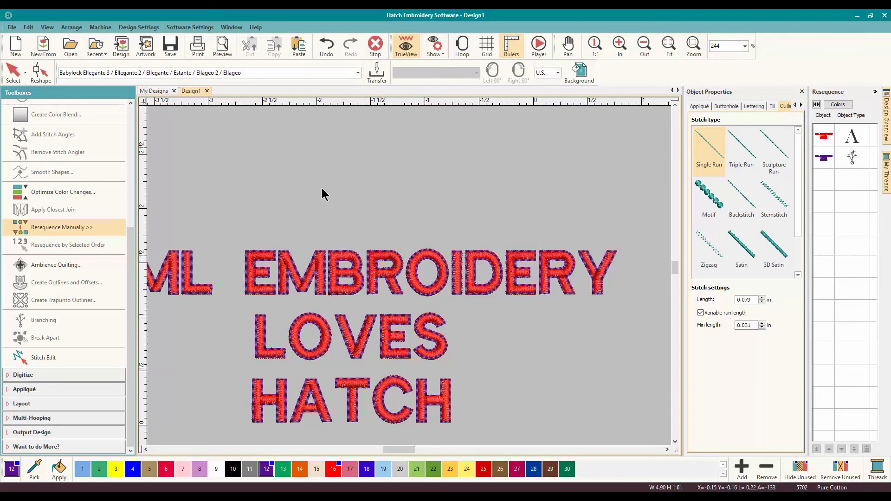
mouse_move(320, 211)
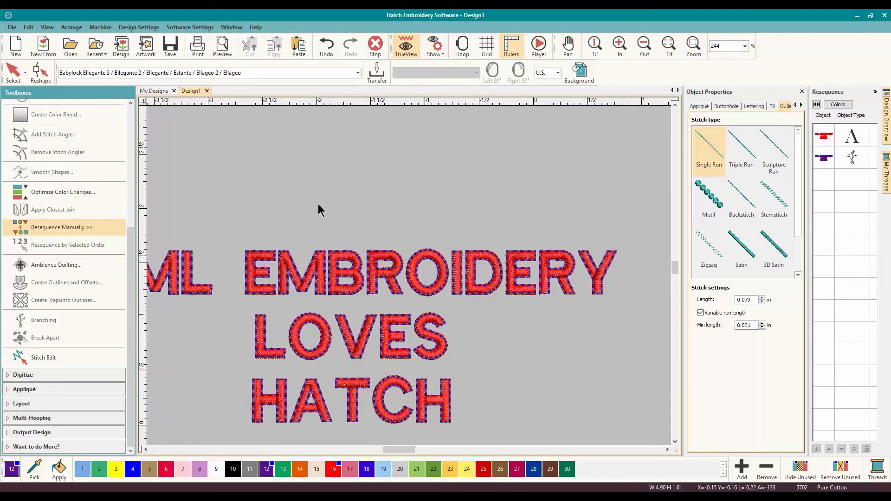